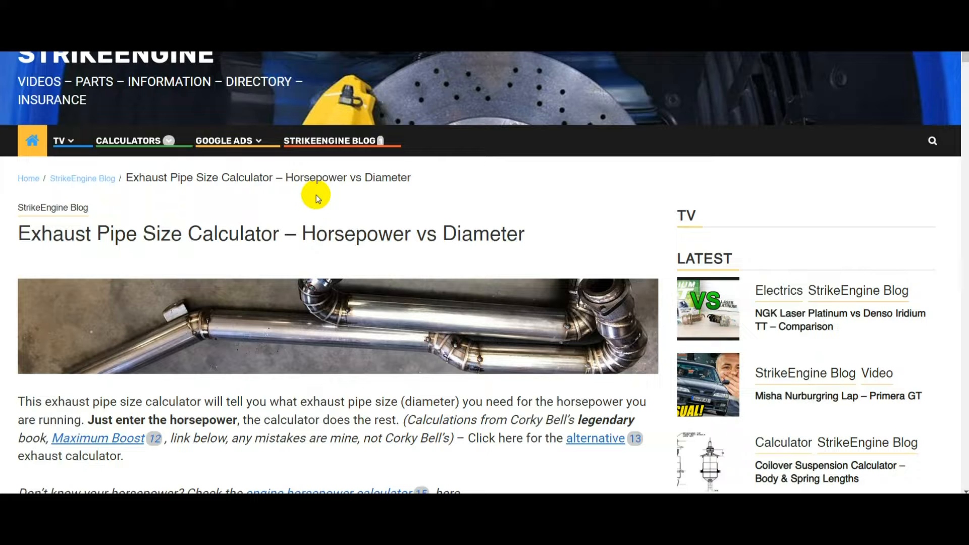
mouse_move(300, 205)
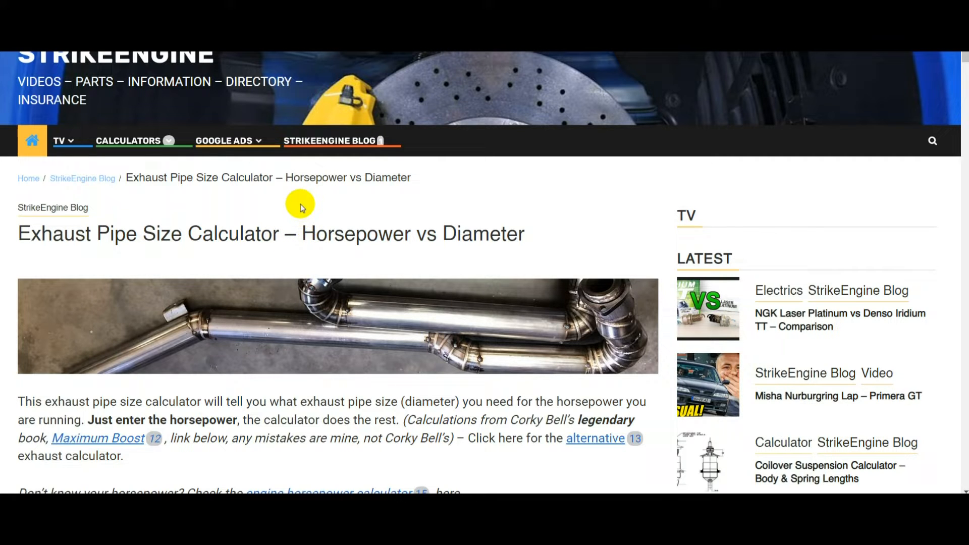
Step: Scroll past the horsepower input to locate the Results section for 400 hp
scroll("down", 3)
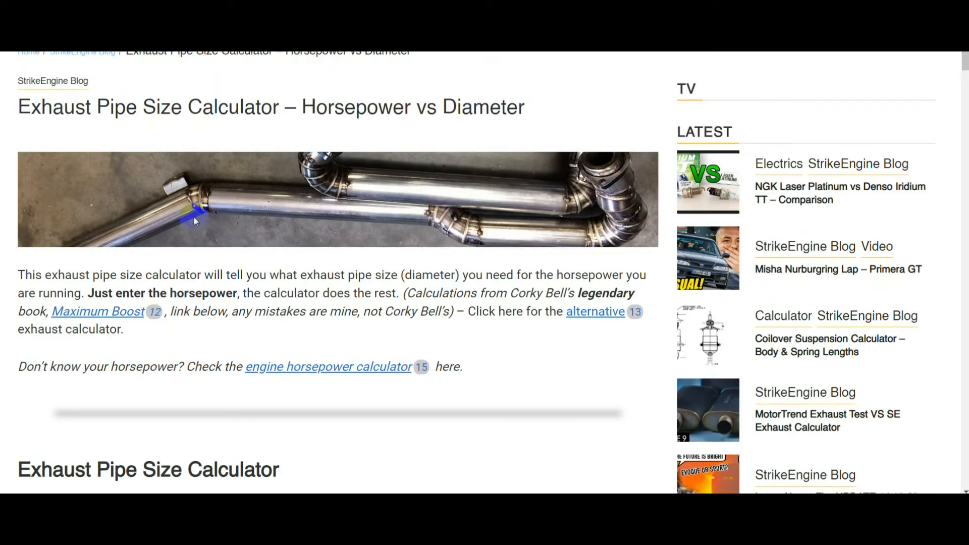
scroll("down", 3)
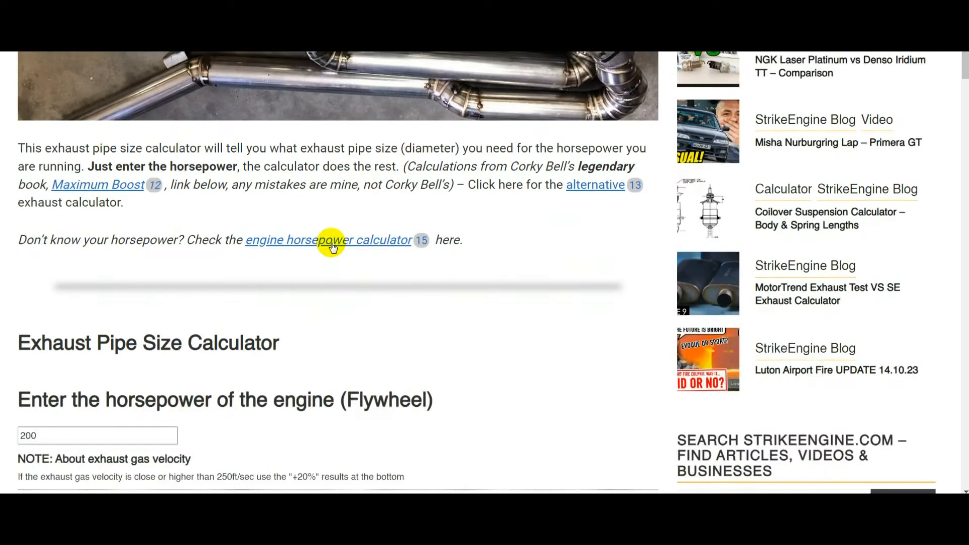
scroll("down", 3)
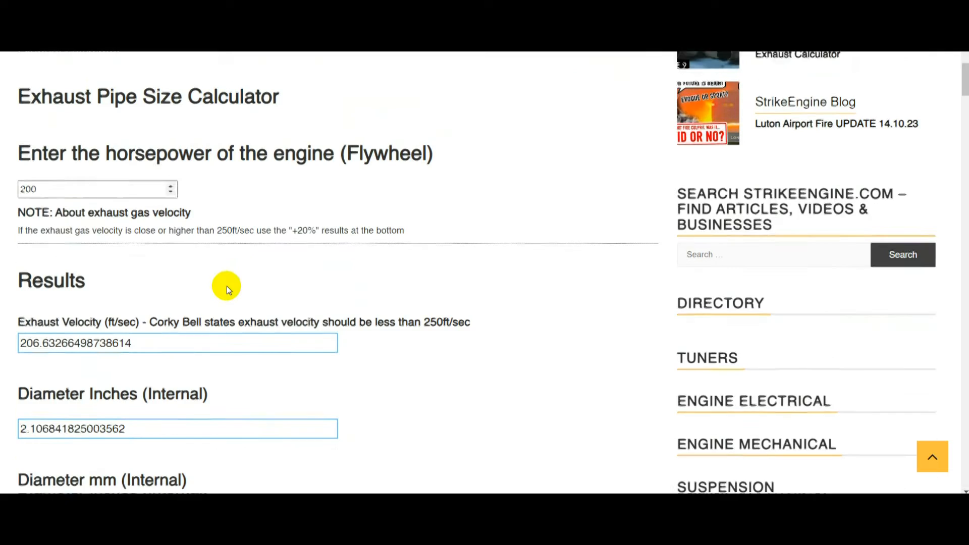
scroll("down", 3)
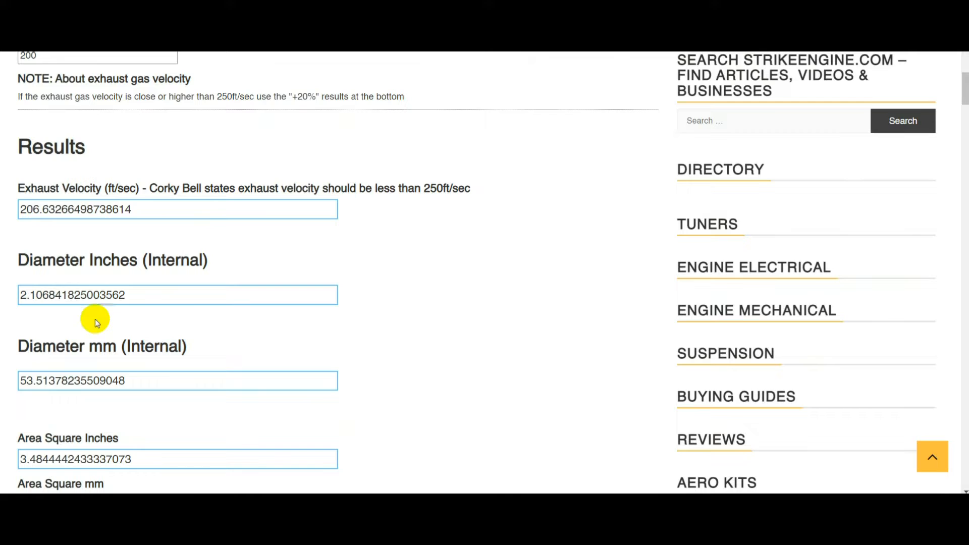
mouse_move(247, 309)
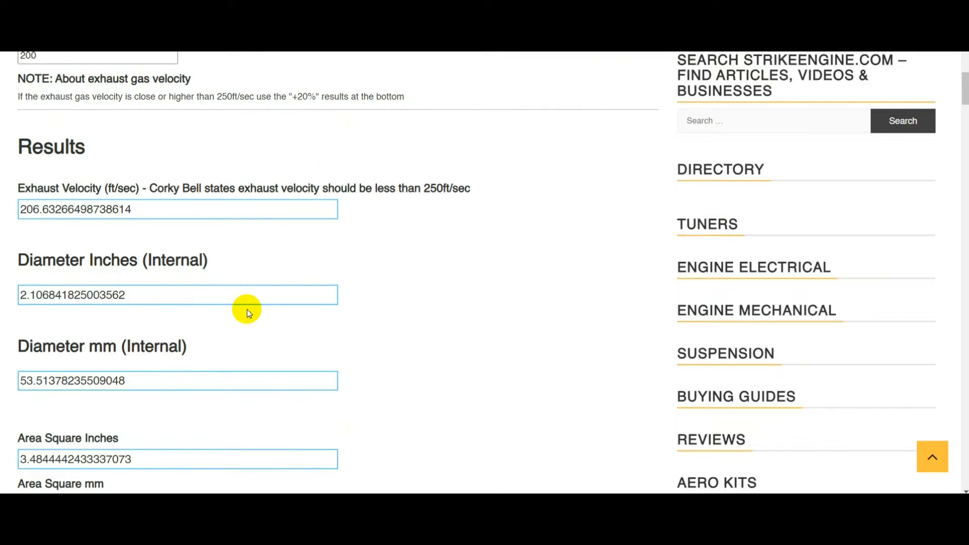
mouse_move(142, 276)
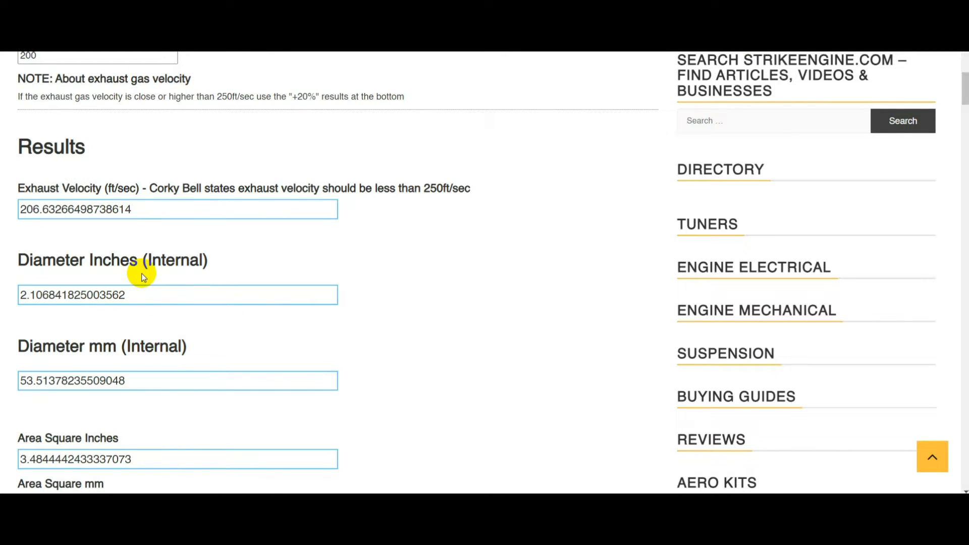
scroll("down", 3)
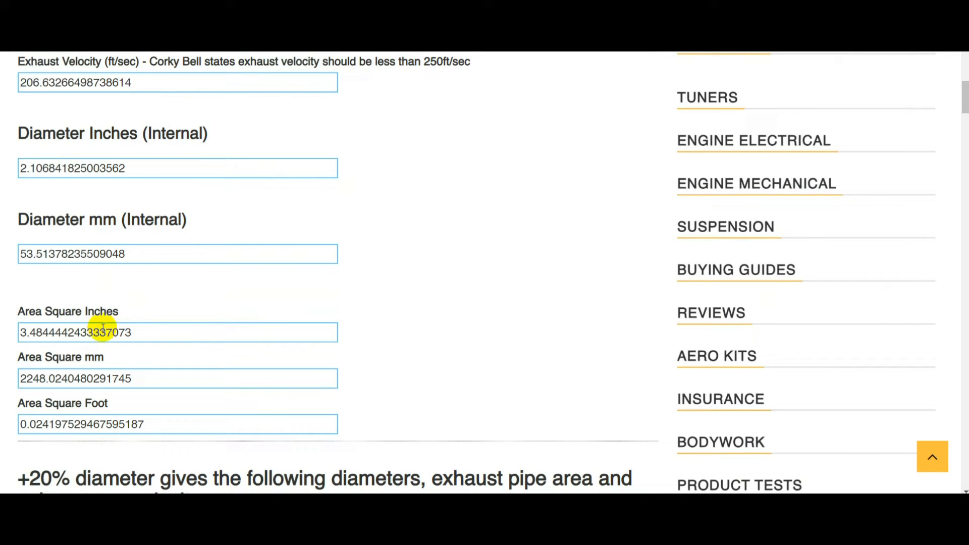
scroll("up", 3)
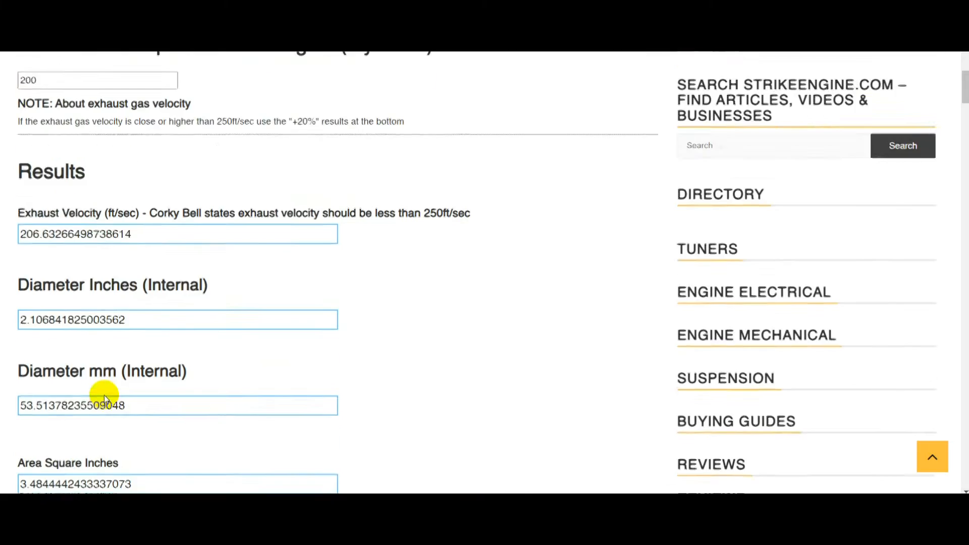
scroll("up", 3)
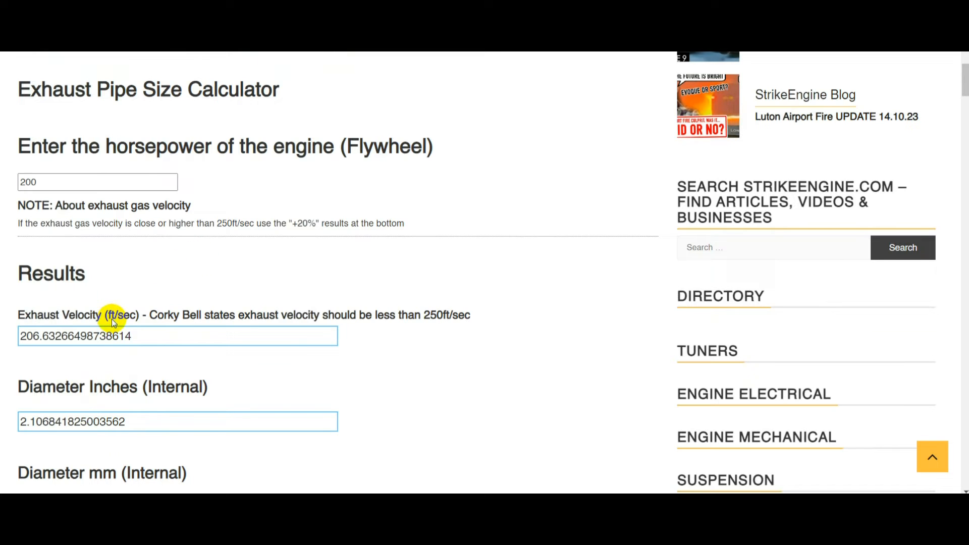
mouse_move(84, 320)
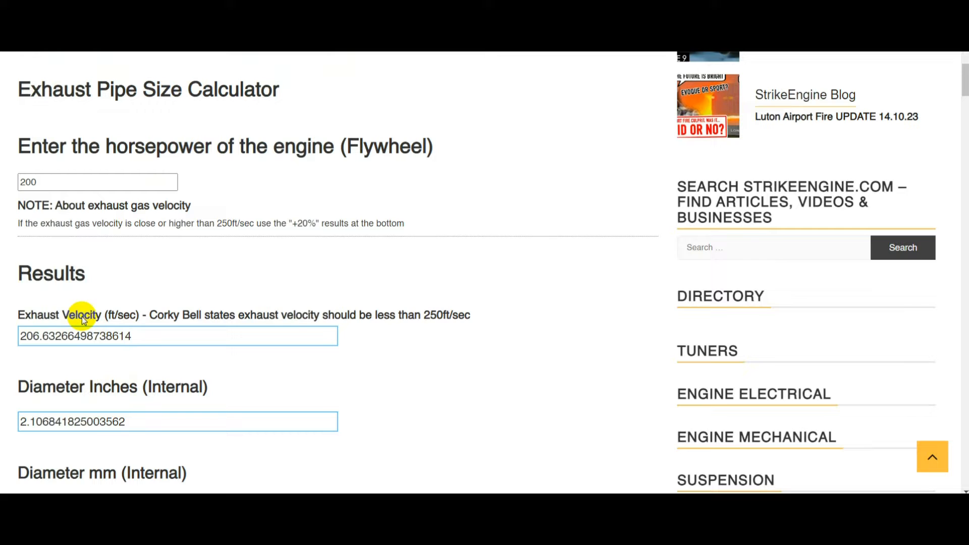
scroll("up", 3)
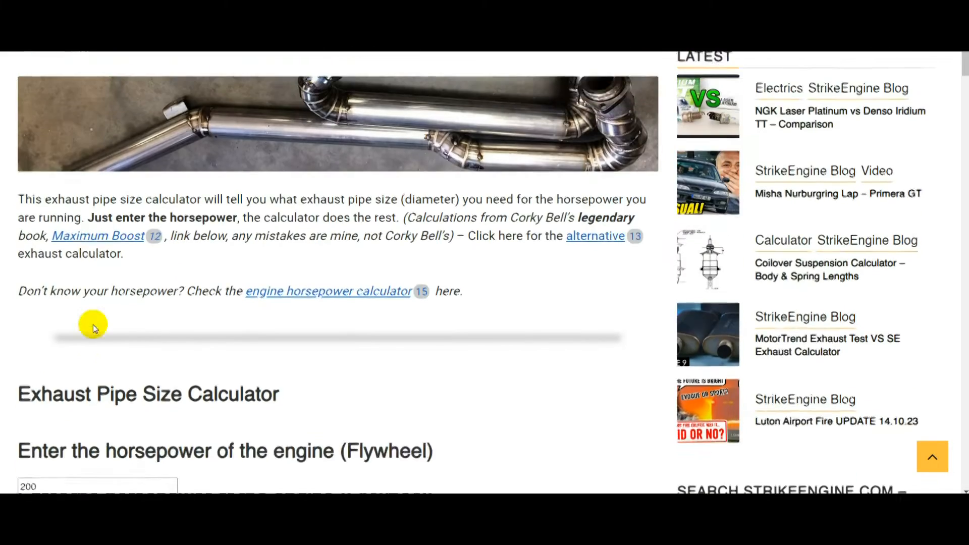
scroll("up", 3)
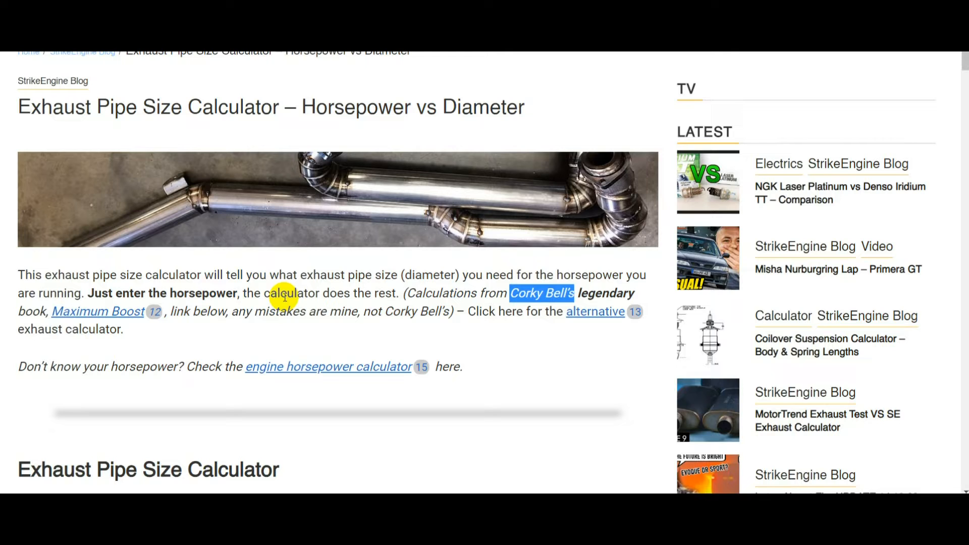
mouse_move(120, 316)
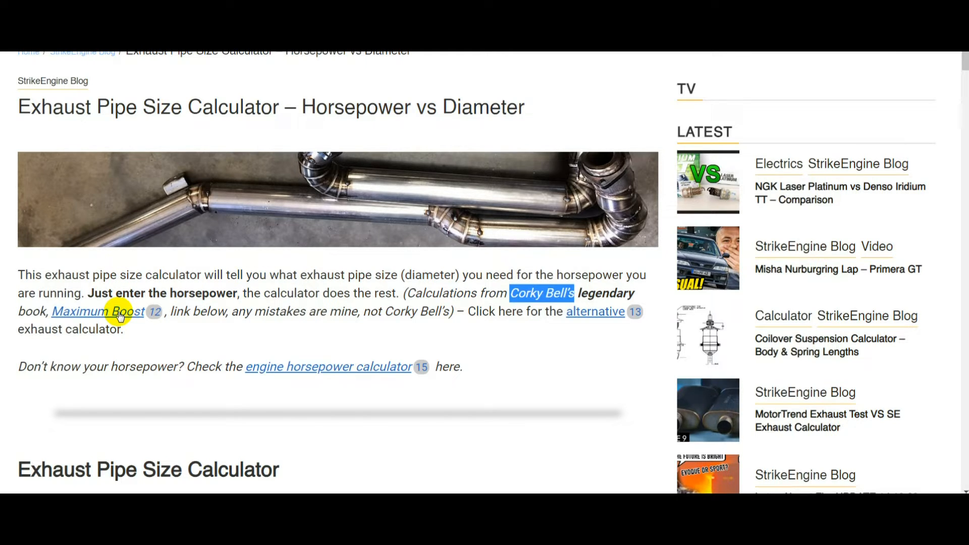
Step: Settle the view on the results: about 312 ft/sec velocity and 2.42-inch internal diameter
scroll("down", 3)
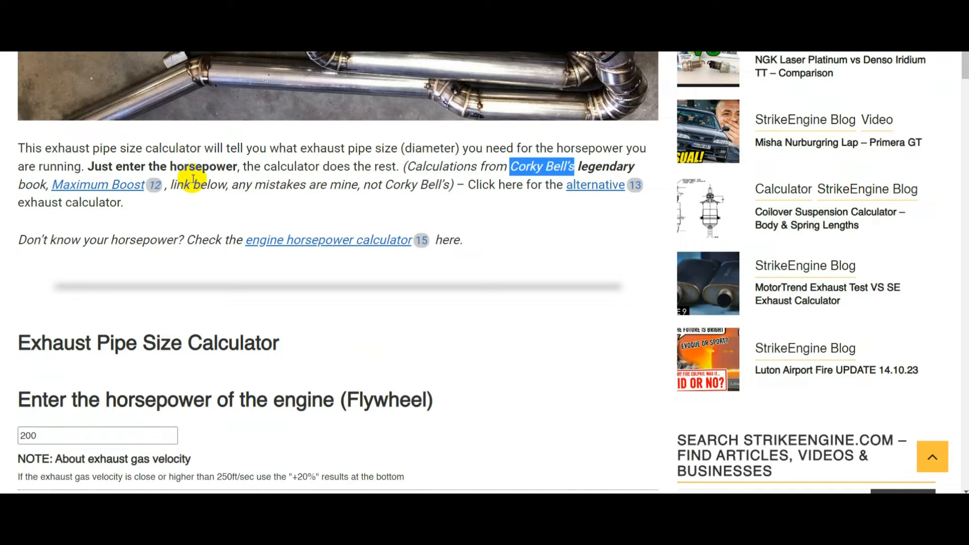
mouse_move(595, 187)
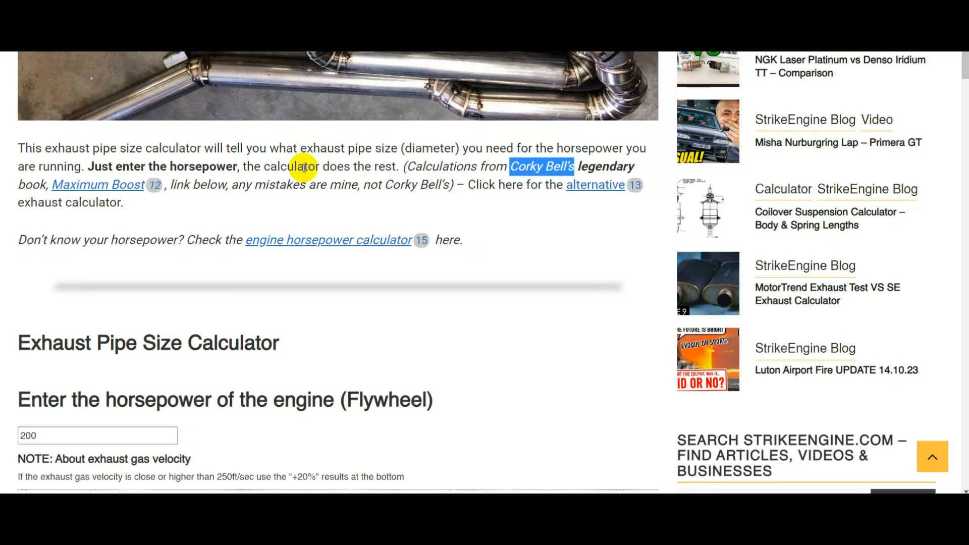
scroll("down", 3)
type("400")
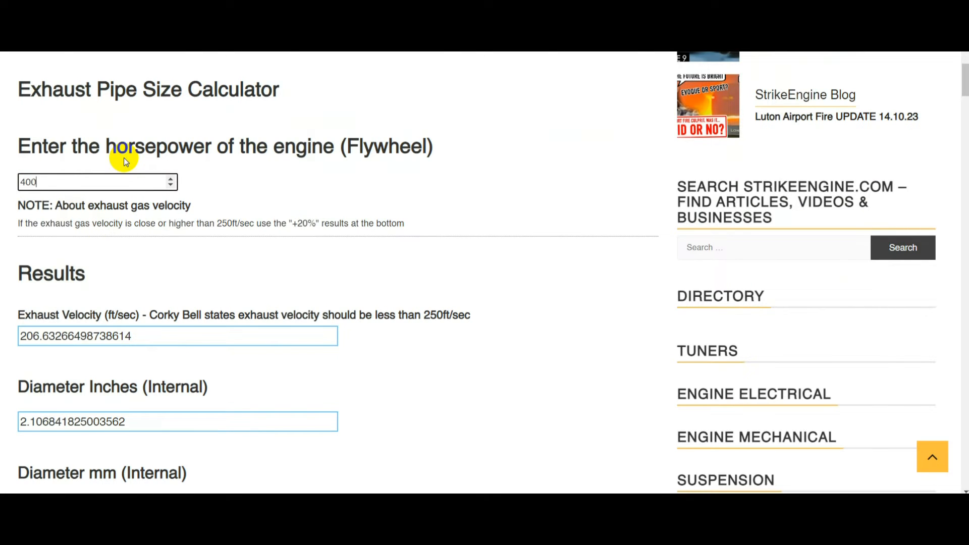
scroll("down", 3)
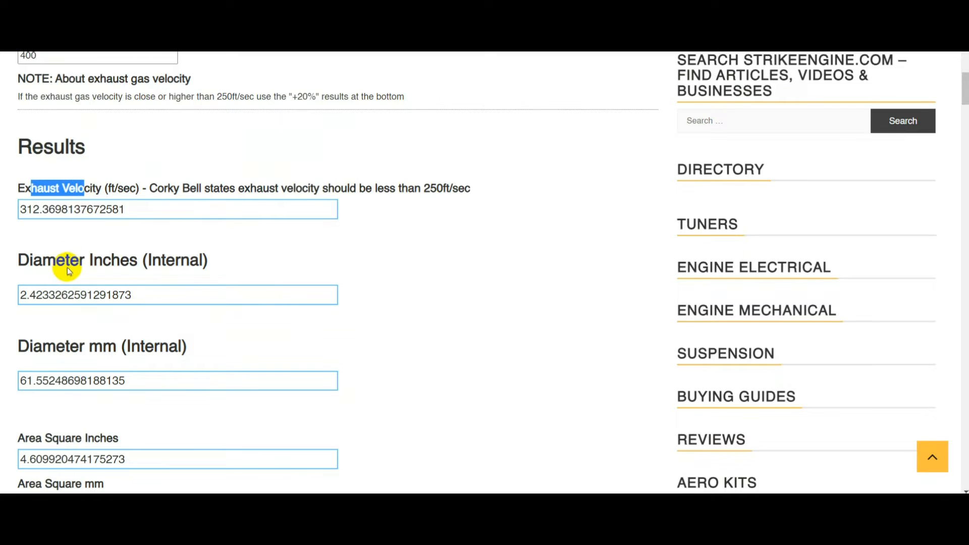
mouse_move(71, 346)
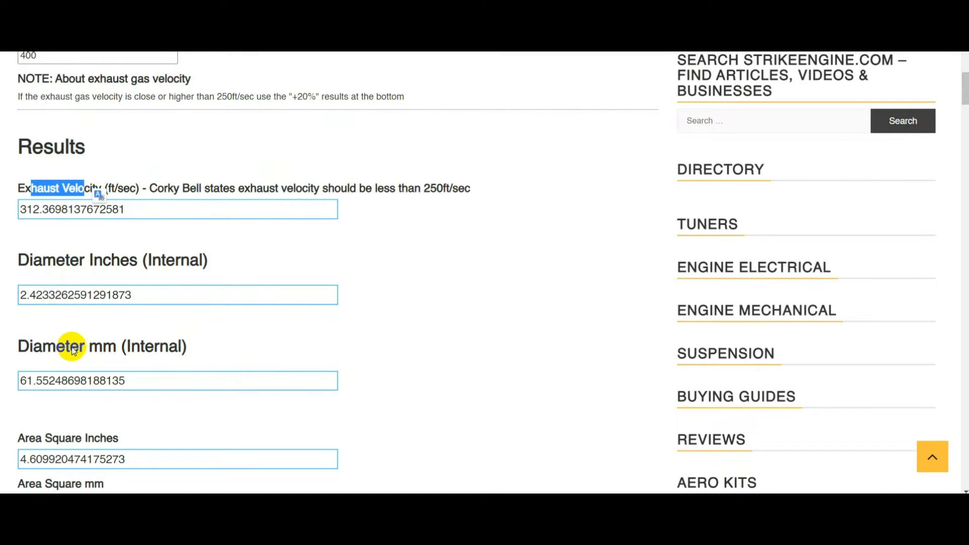
scroll("down", 3)
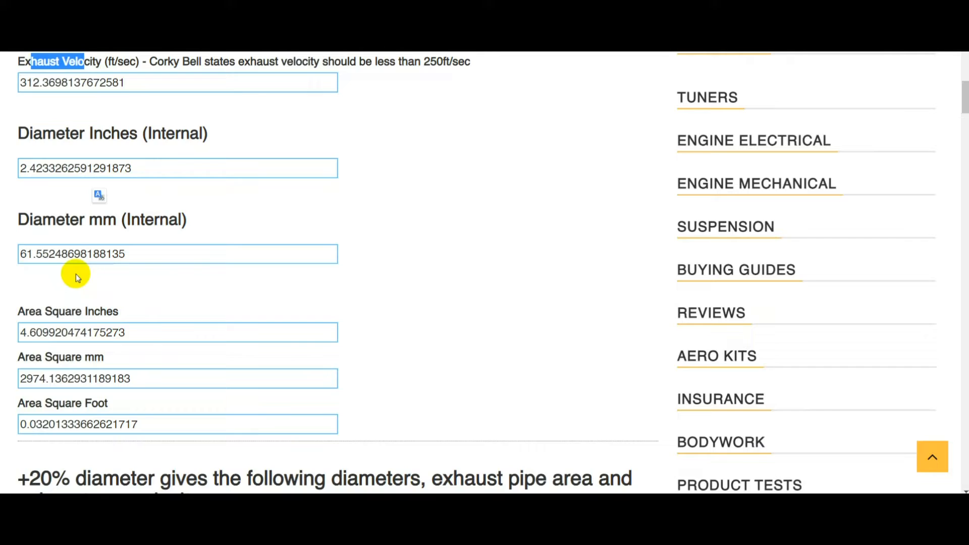
scroll("up", 3)
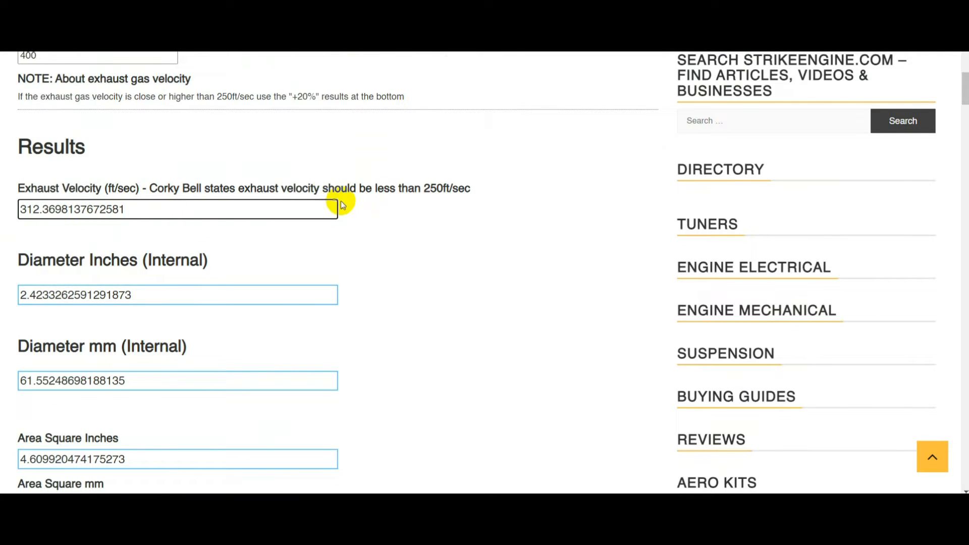
mouse_move(127, 183)
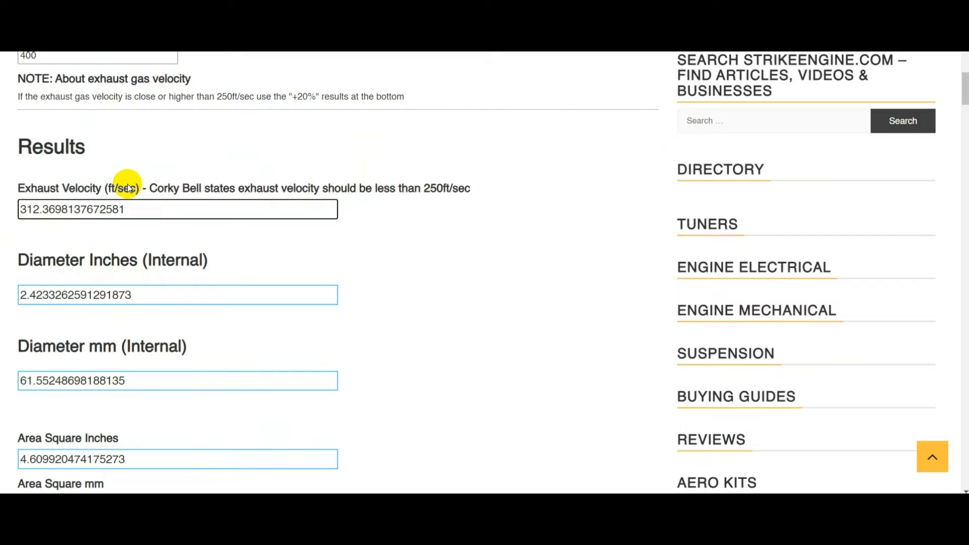
mouse_move(361, 187)
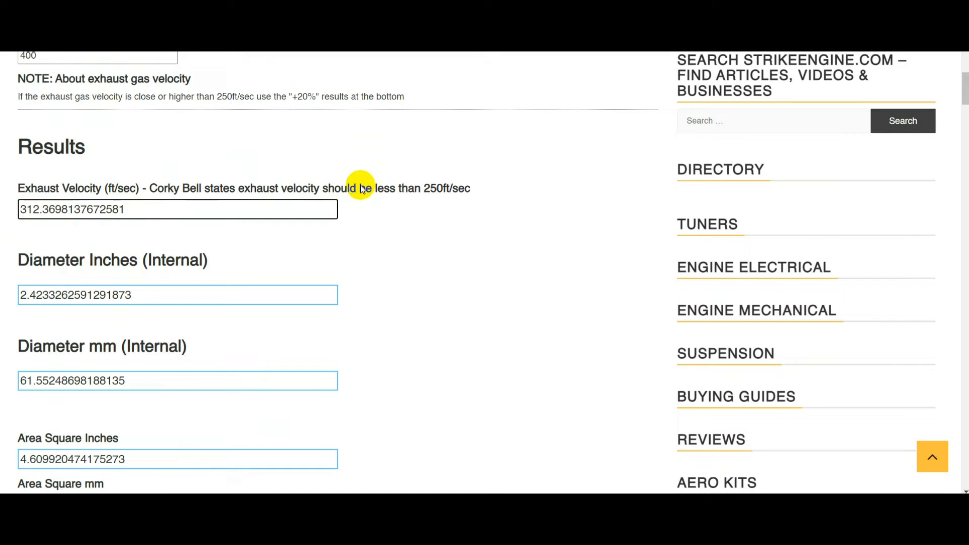
mouse_move(460, 189)
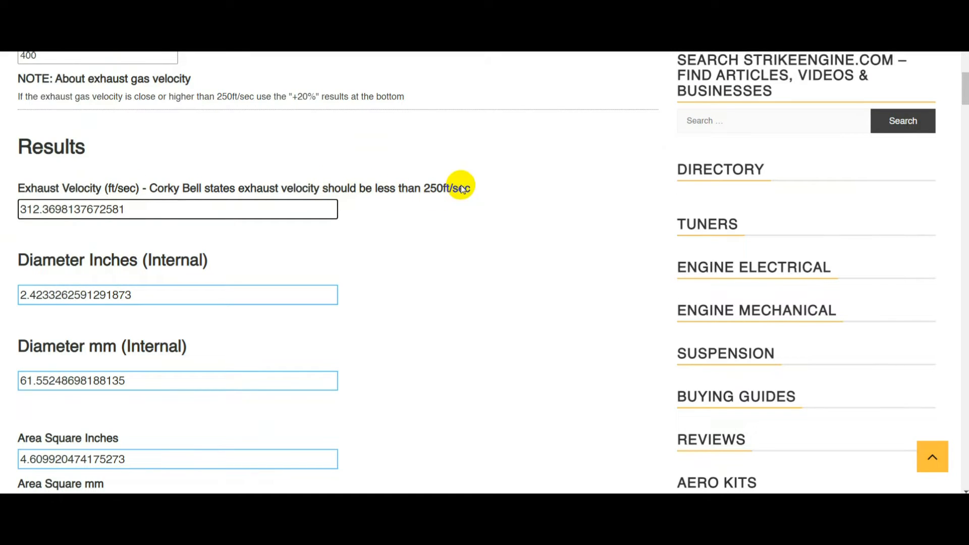
scroll("up", 3)
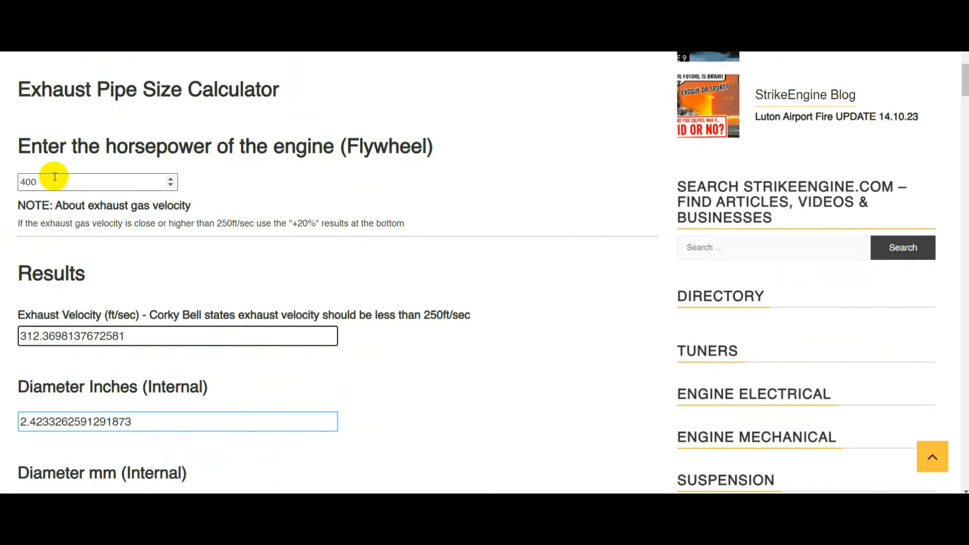
scroll("down", 3)
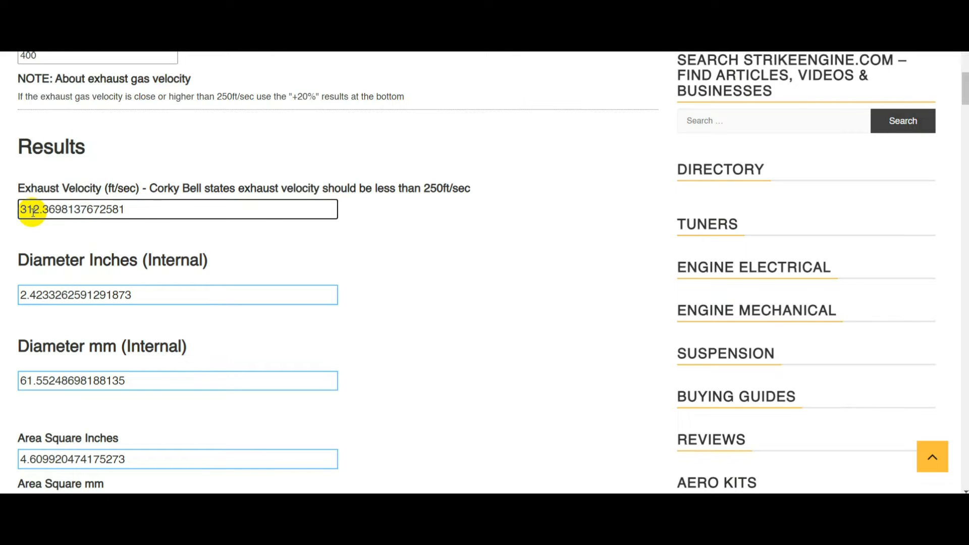
mouse_move(507, 192)
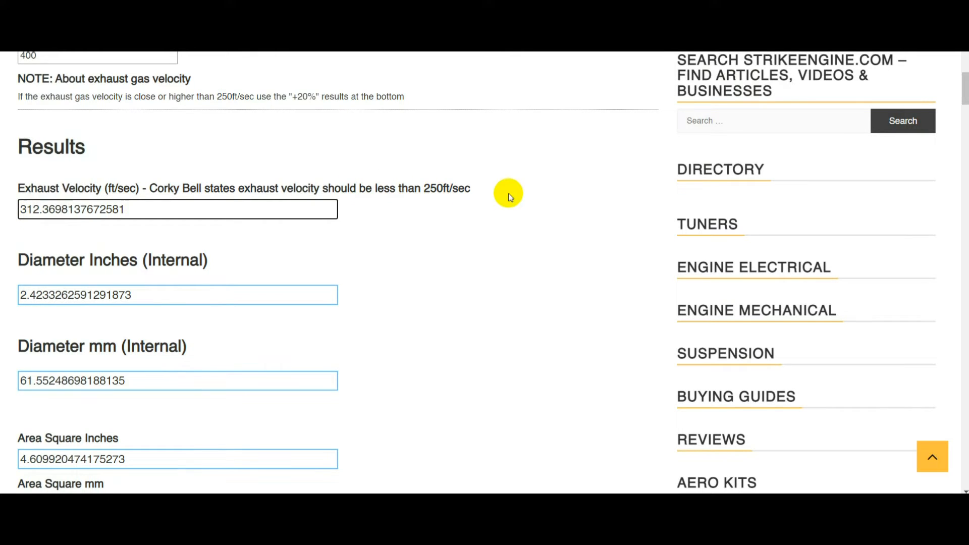
Step: Scroll to the +20% diameter results: about 217 ft/sec, 2.91 inches, 73.86 mm
scroll("down", 3)
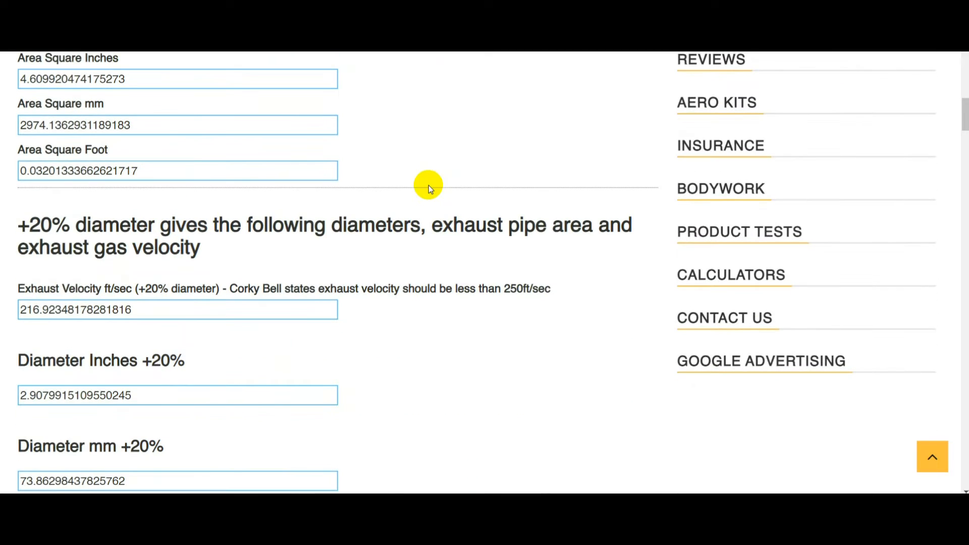
scroll("down", 3)
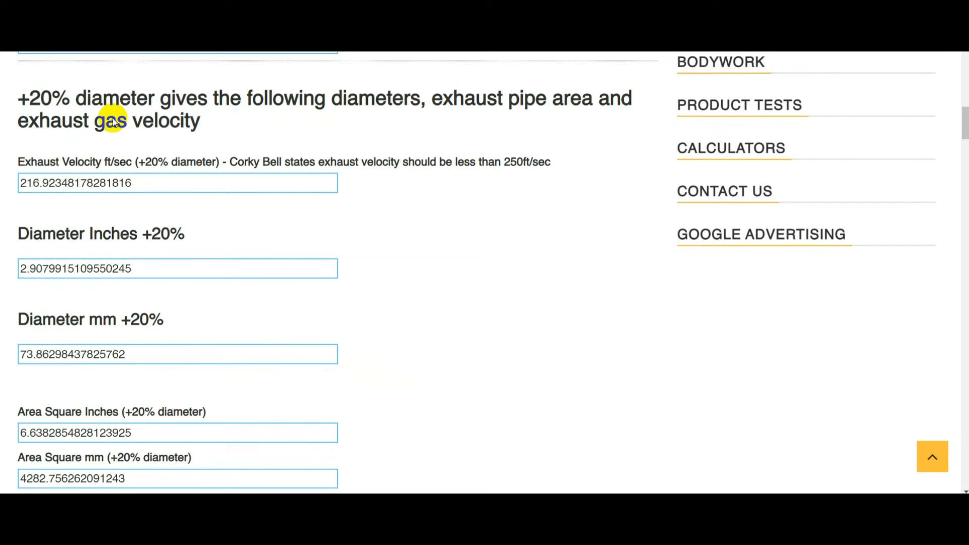
mouse_move(120, 99)
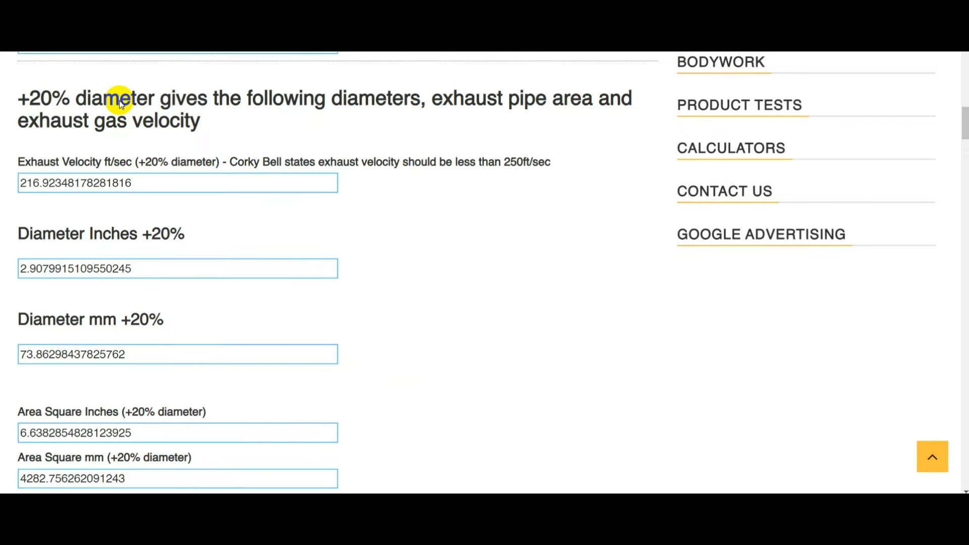
mouse_move(521, 172)
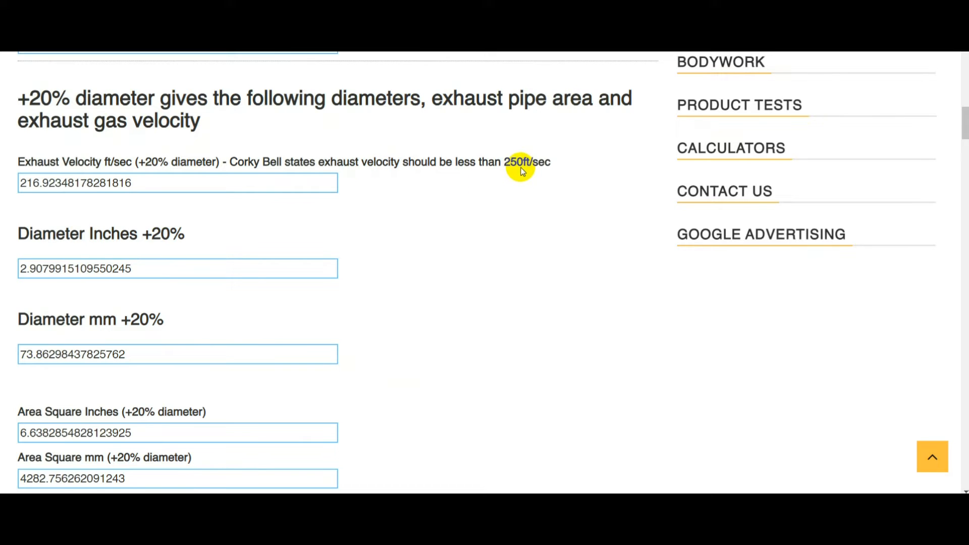
scroll("up", 3)
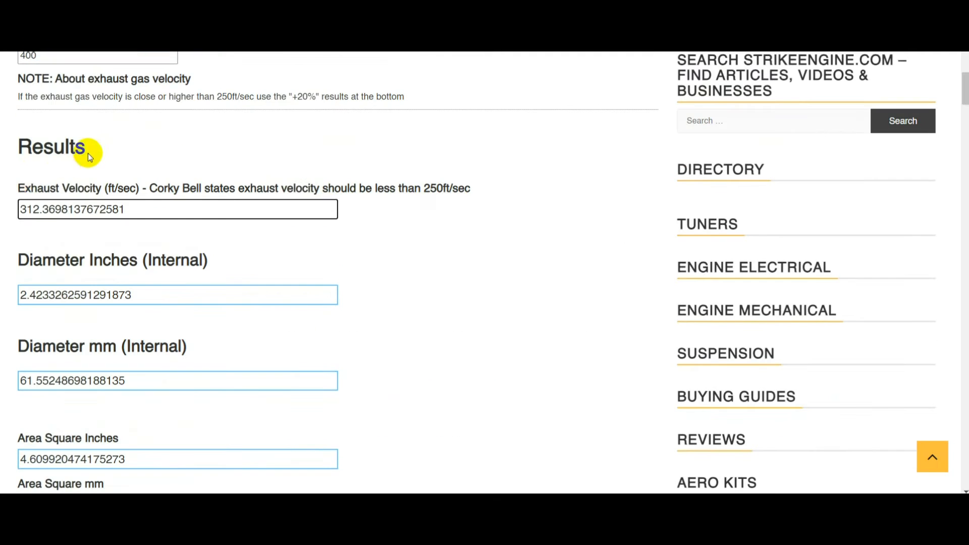
scroll("down", 3)
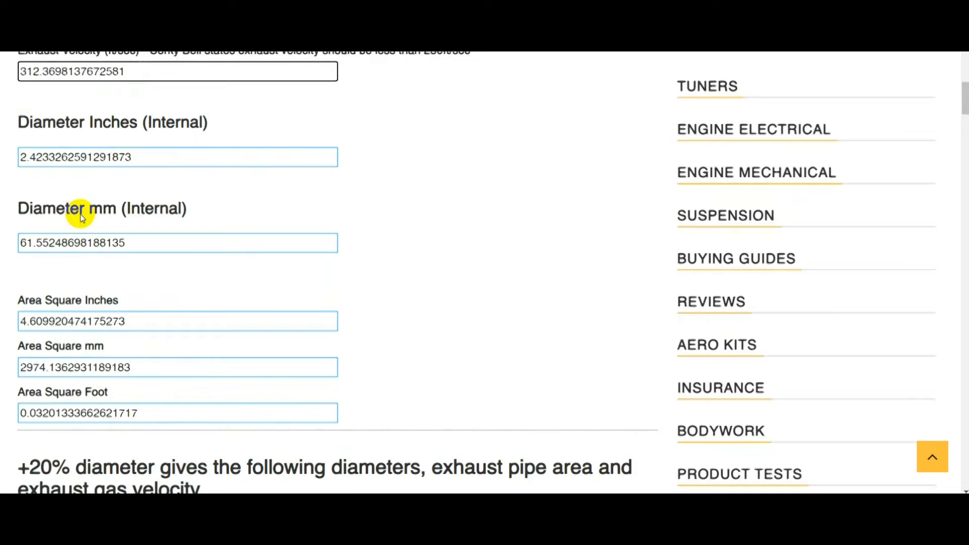
scroll("down", 3)
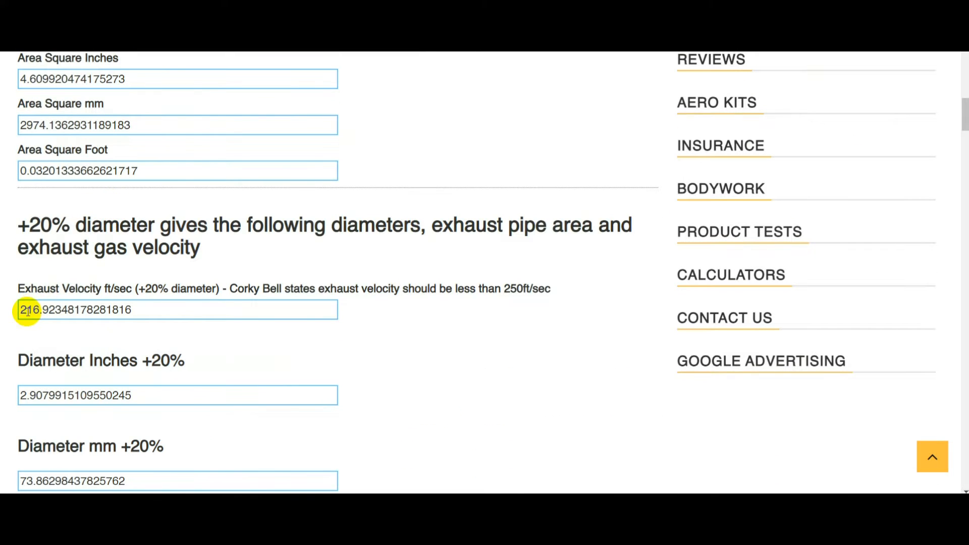
mouse_move(480, 303)
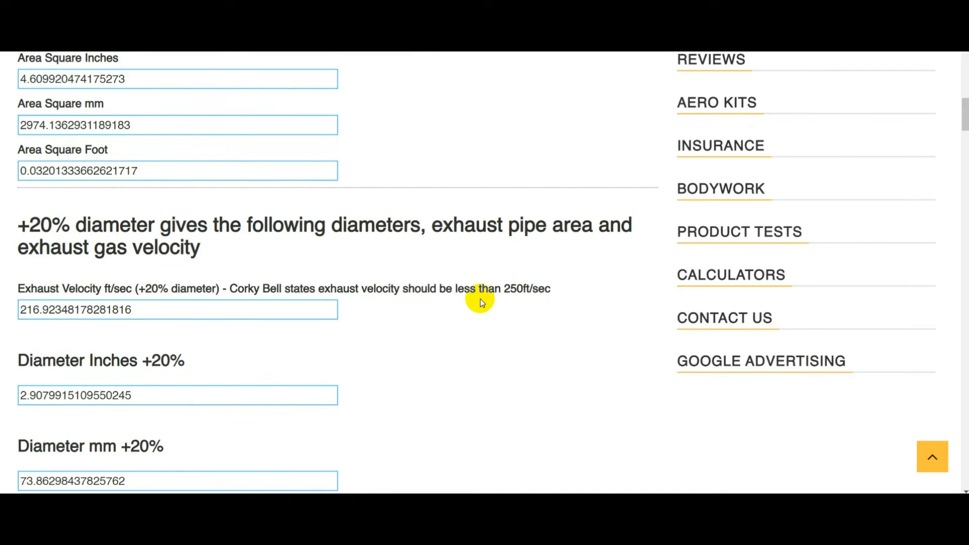
scroll("down", 3)
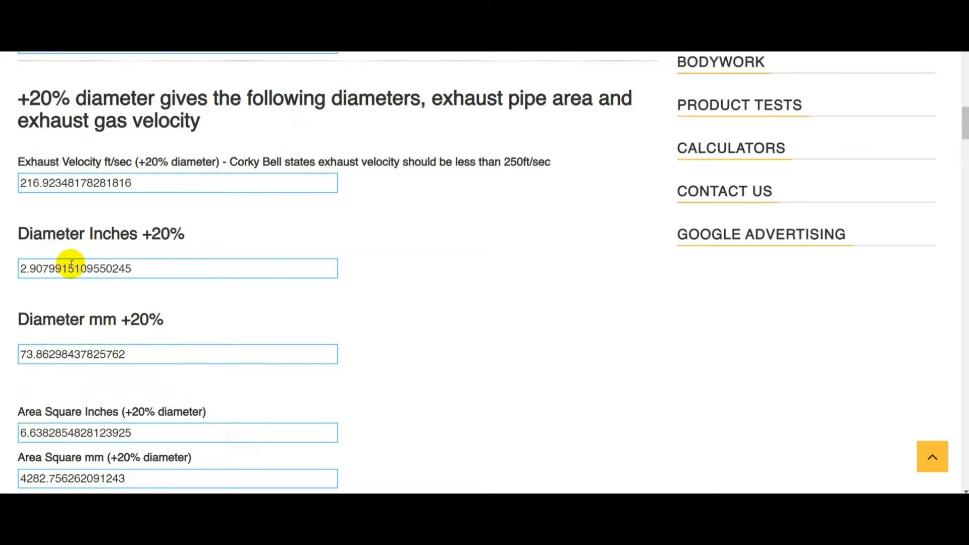
mouse_move(172, 218)
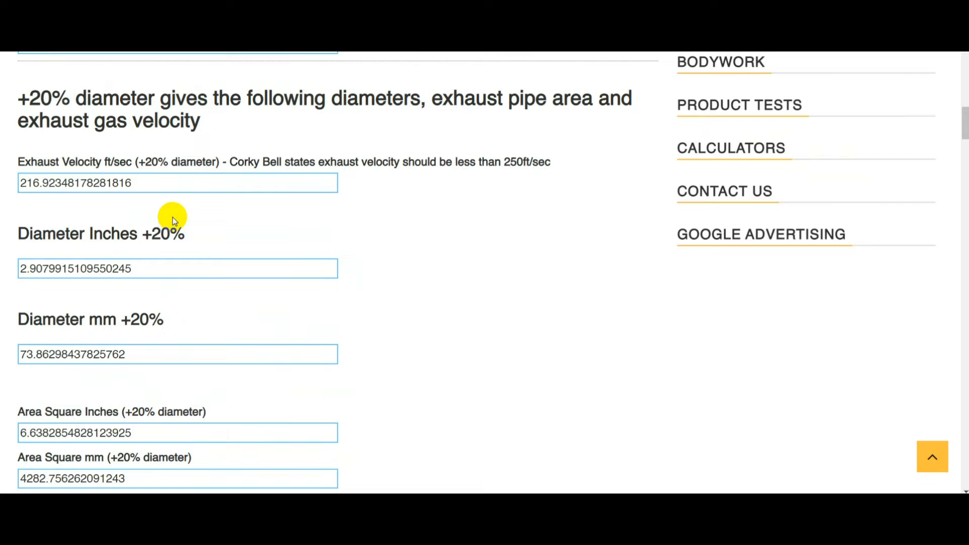
mouse_move(221, 237)
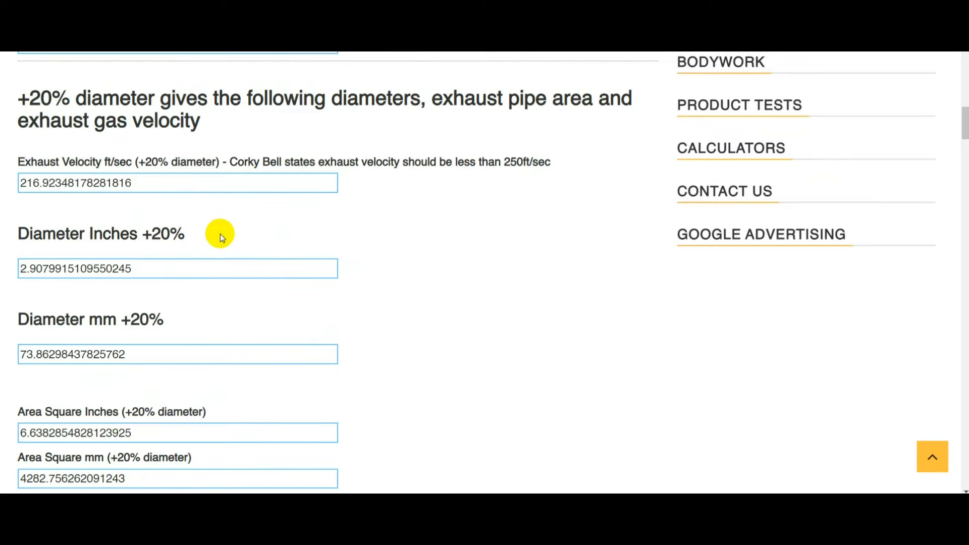
Step: Scroll to 'The Calculation & Considerations' text explaining the 20% larger figures
scroll("down", 3)
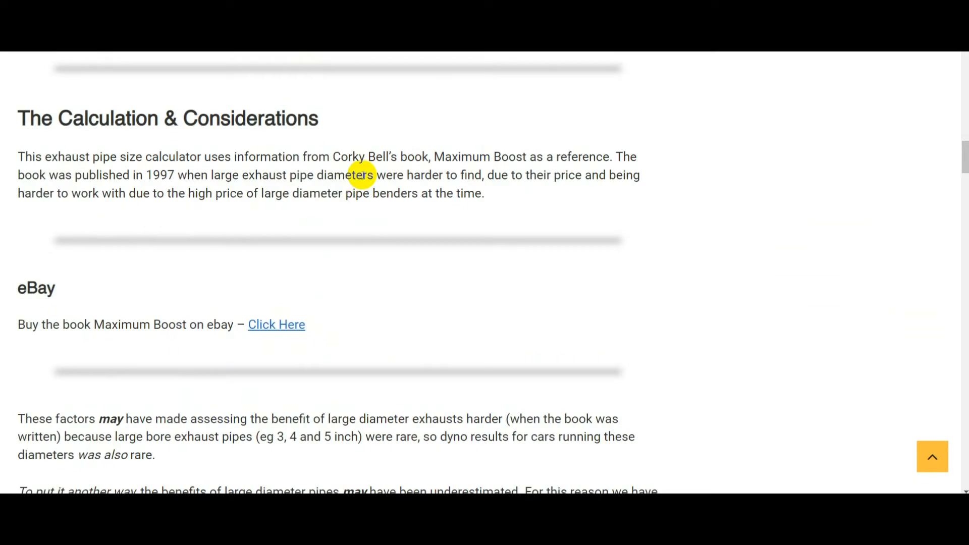
scroll("up", 3)
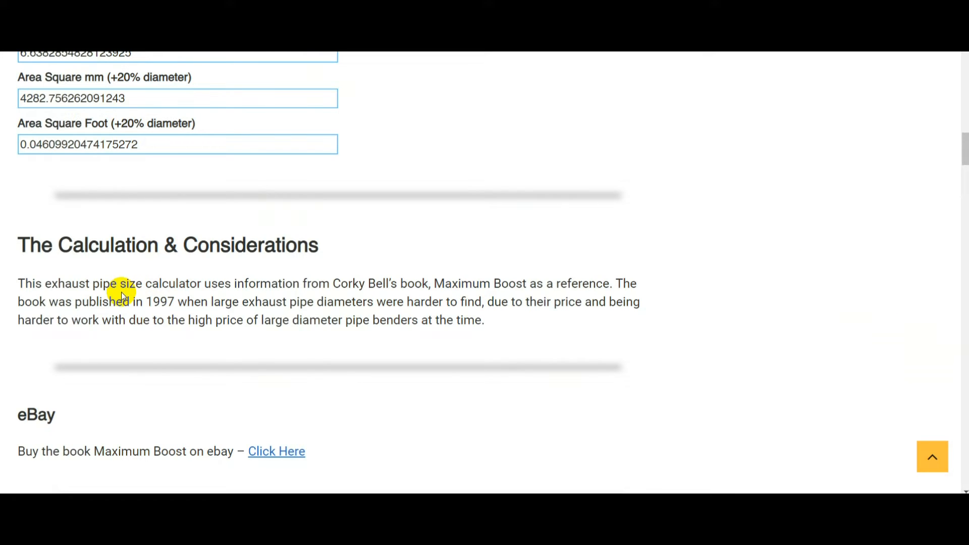
mouse_move(121, 318)
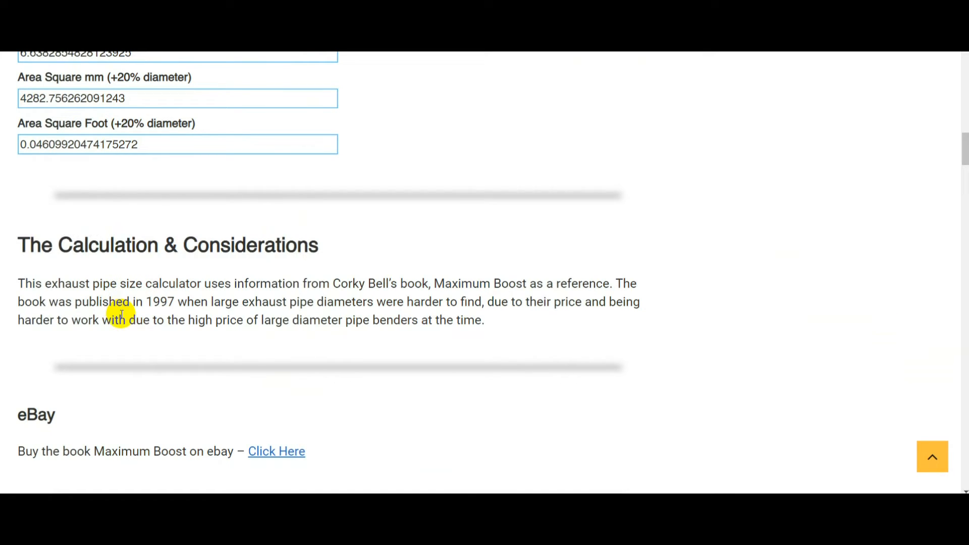
scroll("down", 3)
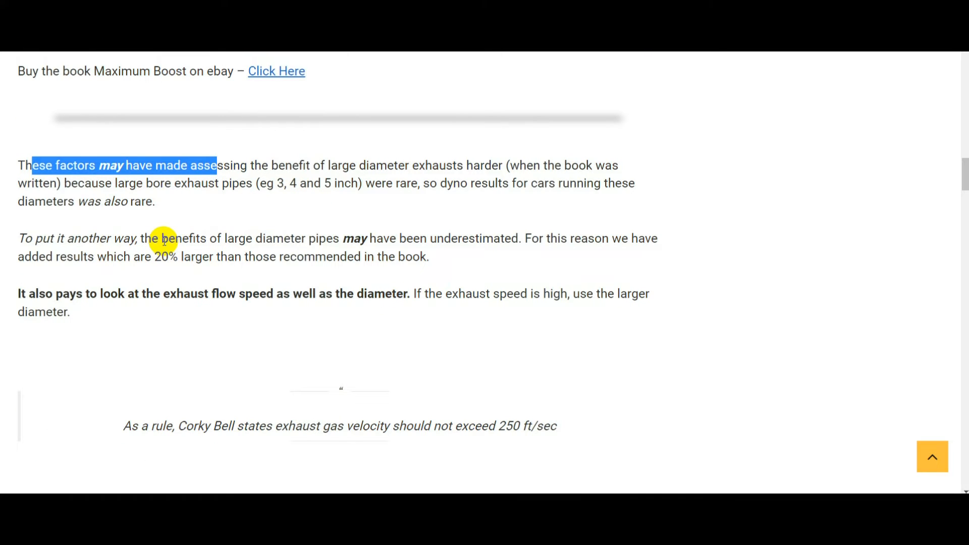
mouse_move(227, 252)
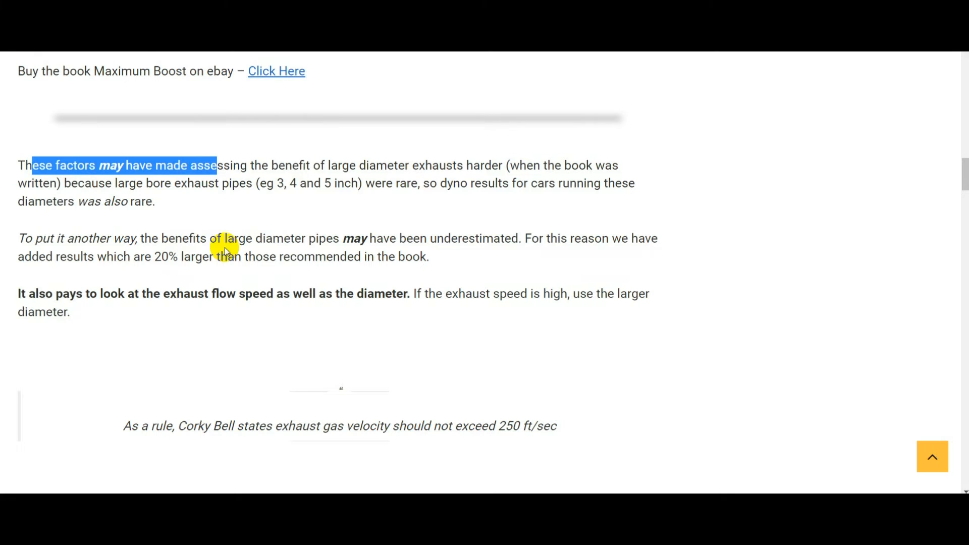
Step: Scroll through the downpipes and header primary sections toward the Alternative Calculator
scroll("down", 3)
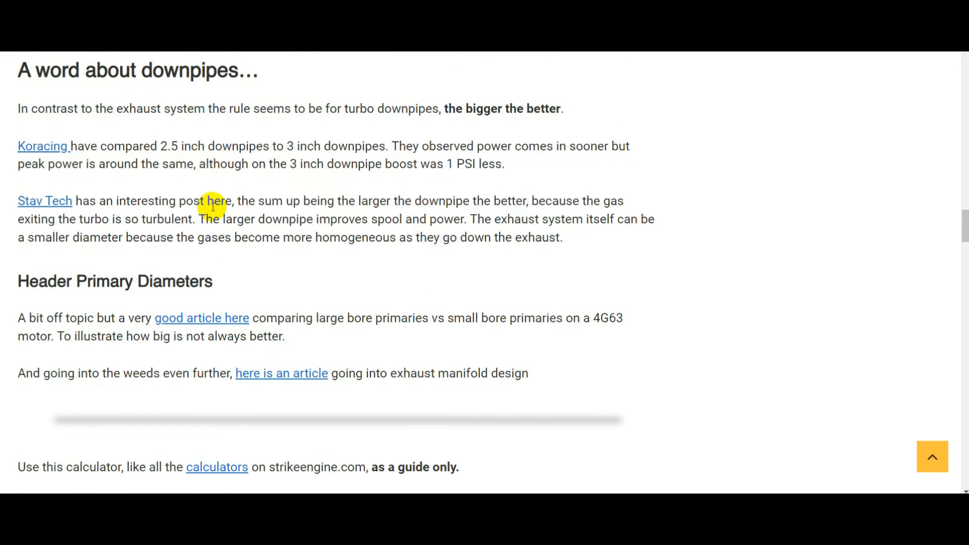
mouse_move(186, 189)
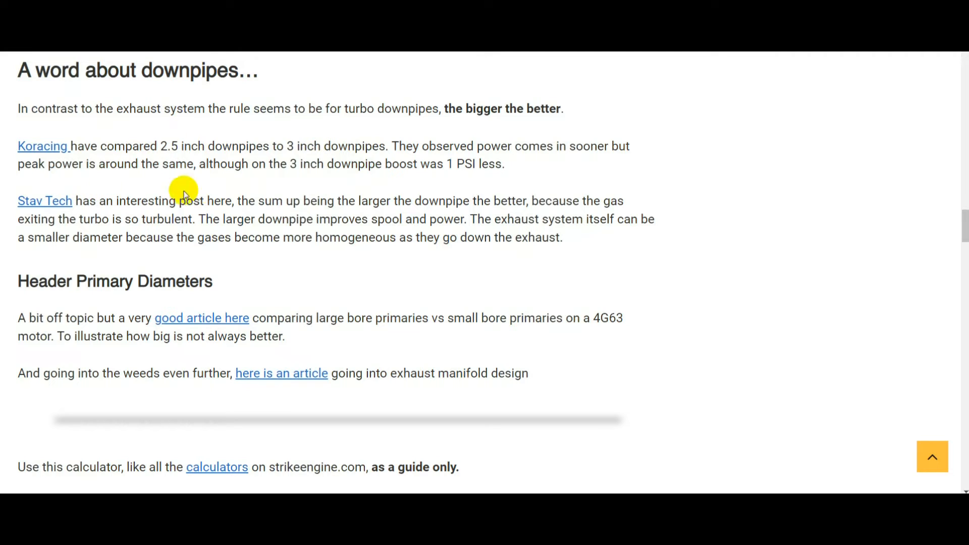
mouse_move(243, 172)
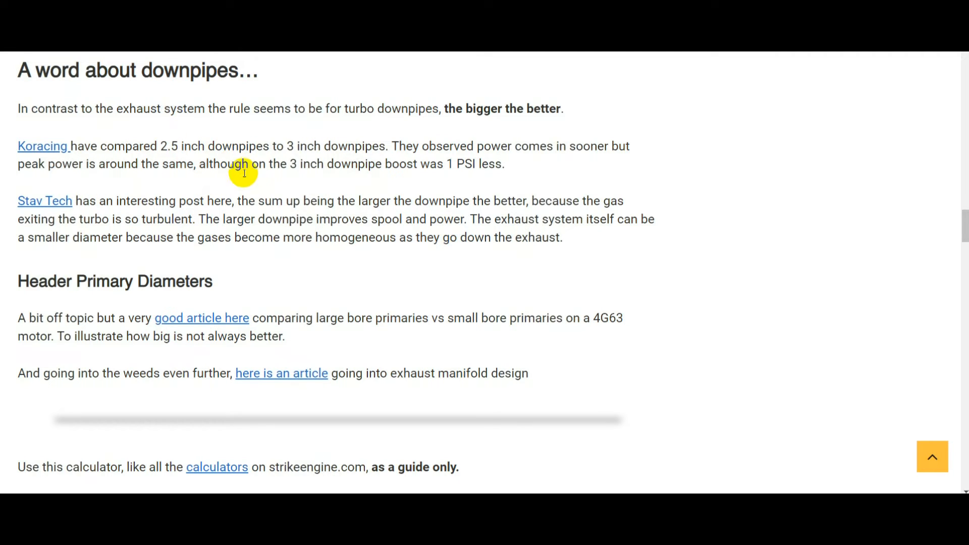
mouse_move(282, 195)
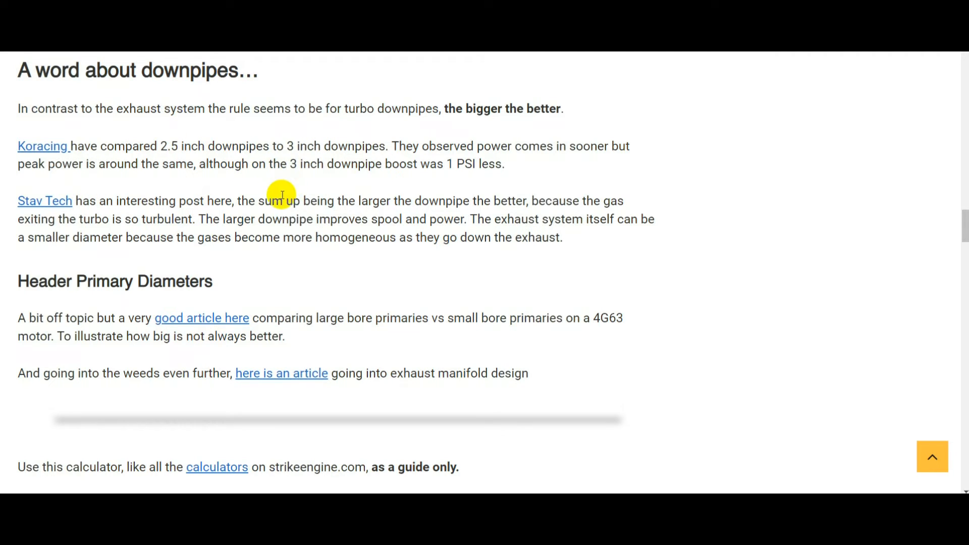
mouse_move(241, 213)
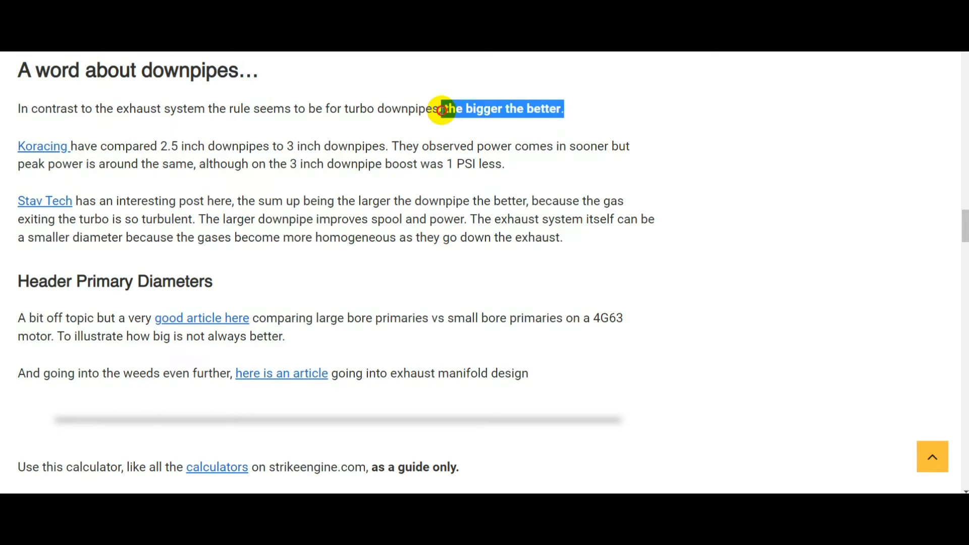
left_click(442, 109)
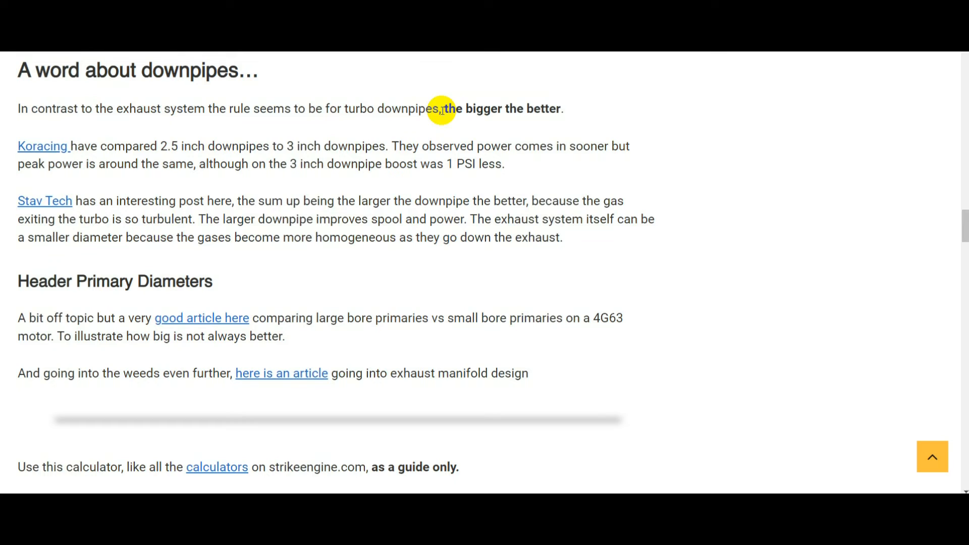
scroll("down", 3)
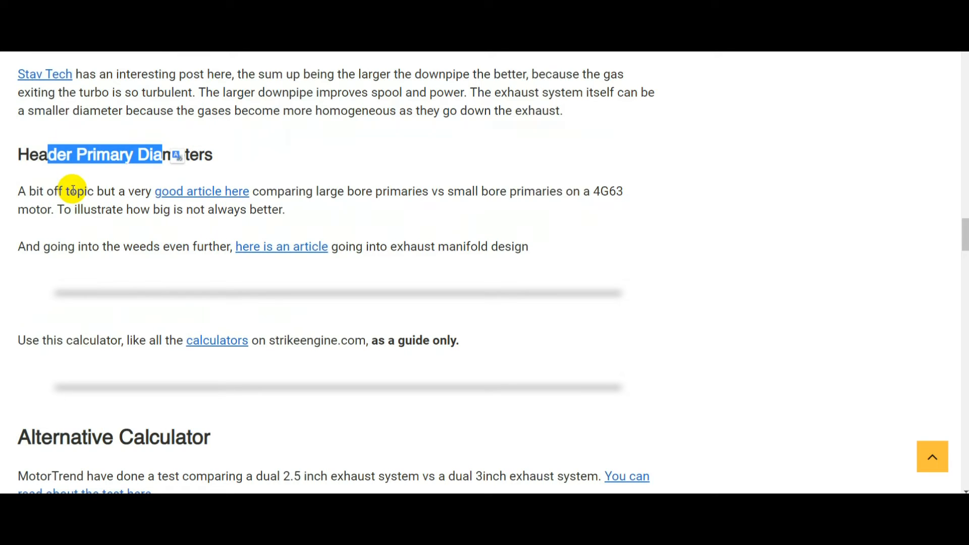
mouse_move(612, 191)
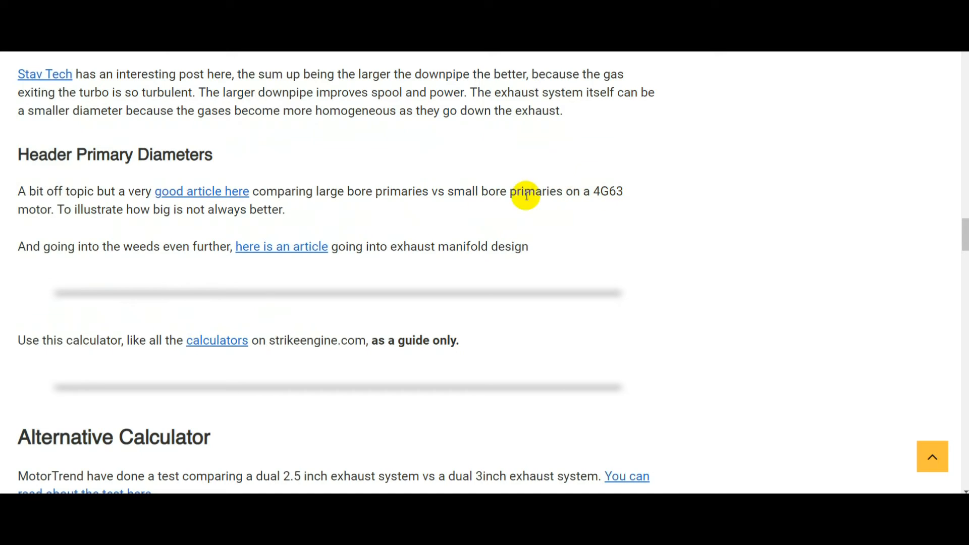
mouse_move(319, 208)
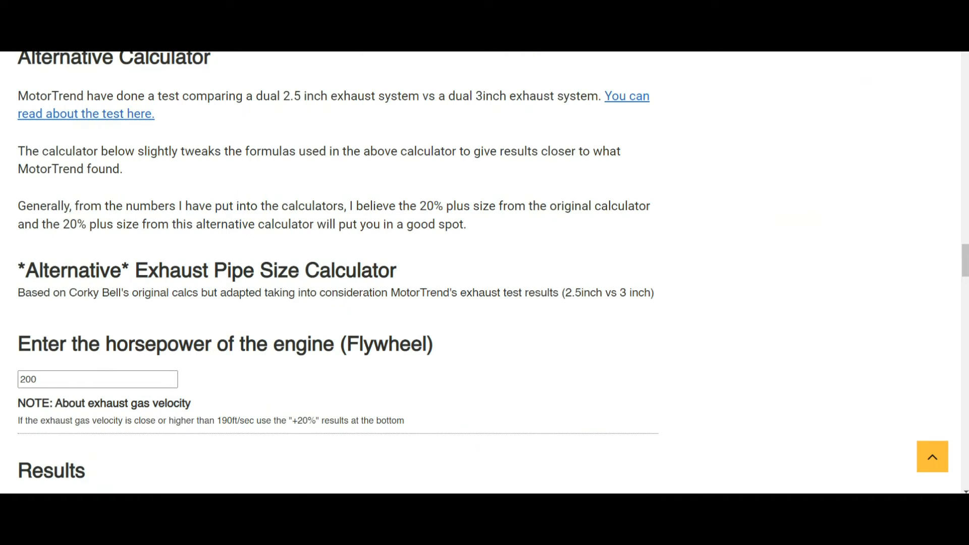
Step: Scroll around the MotorTrend test article link and its torque and power results table
scroll("up", 3)
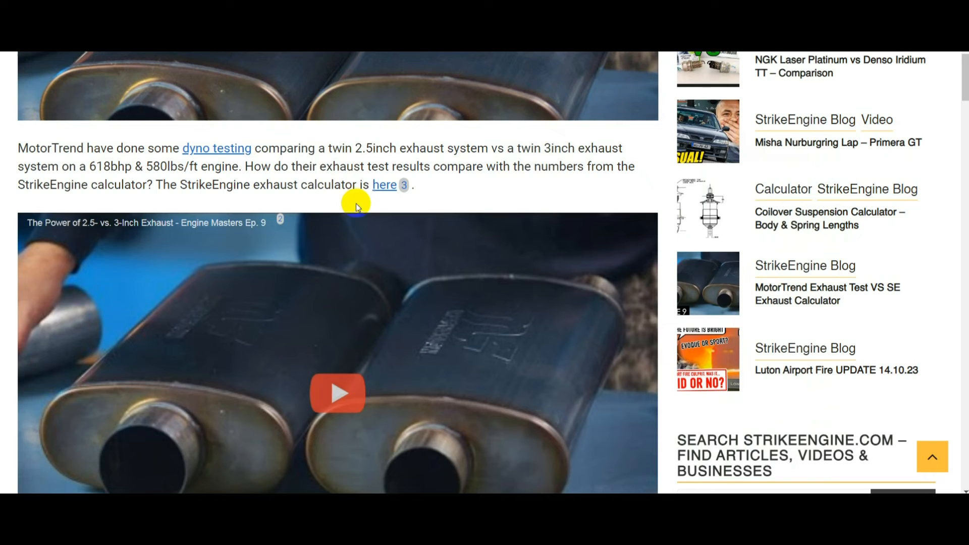
scroll("down", 3)
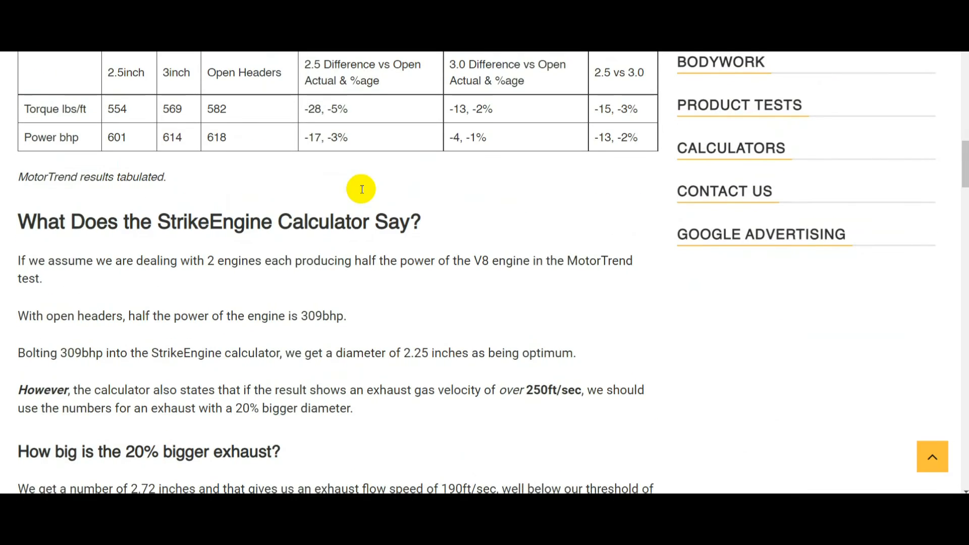
scroll("up", 3)
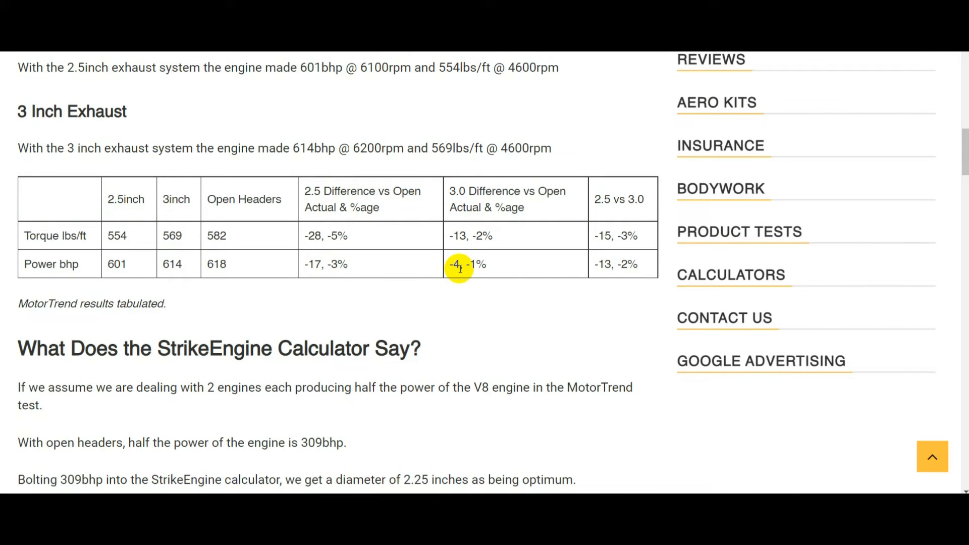
mouse_move(387, 245)
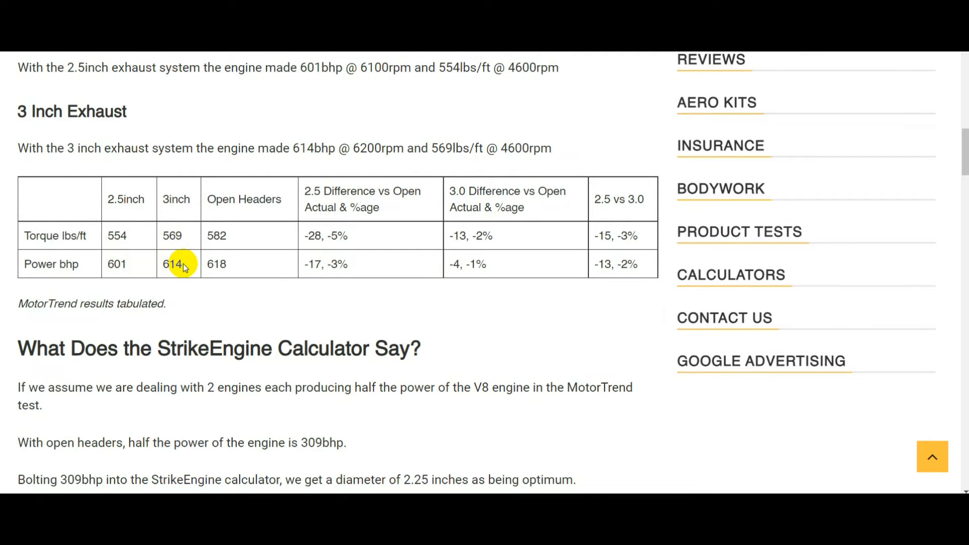
mouse_move(627, 264)
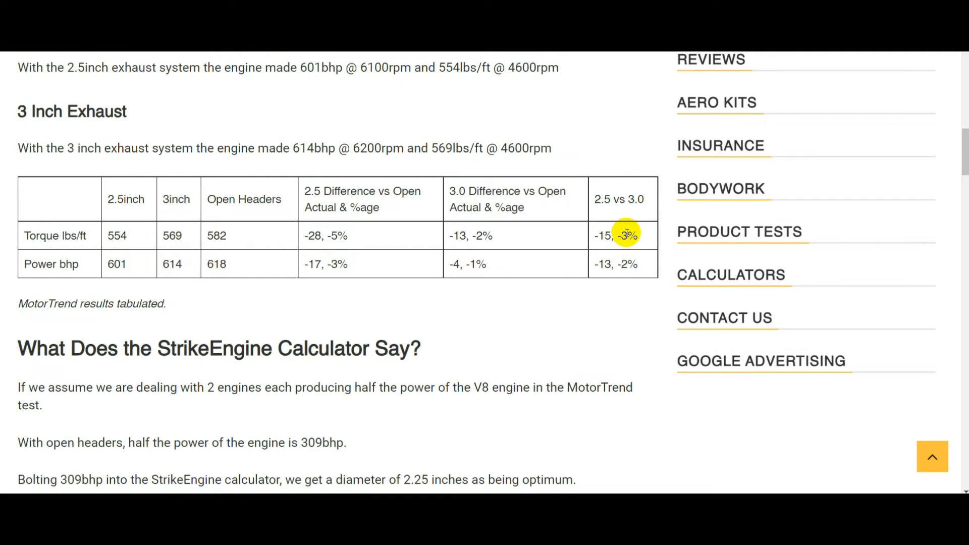
mouse_move(365, 240)
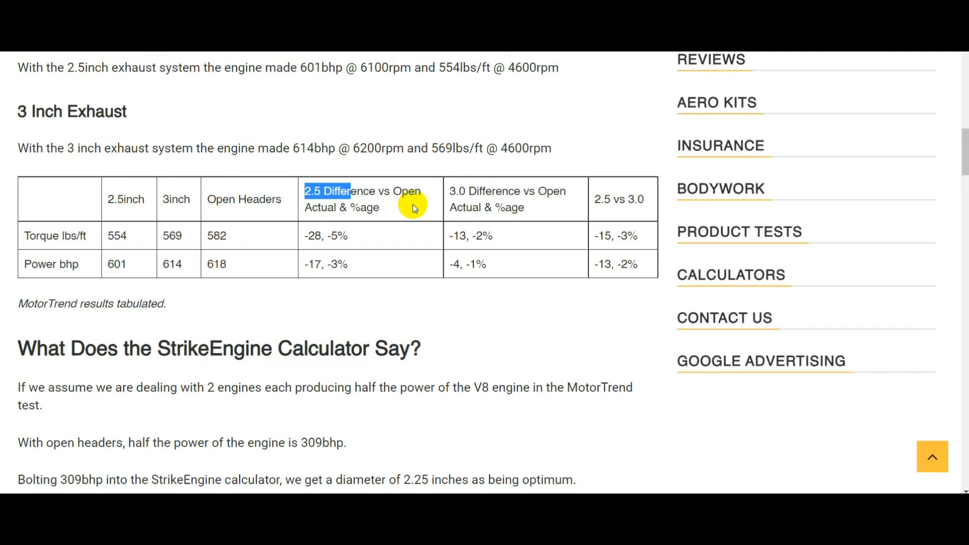
mouse_move(332, 237)
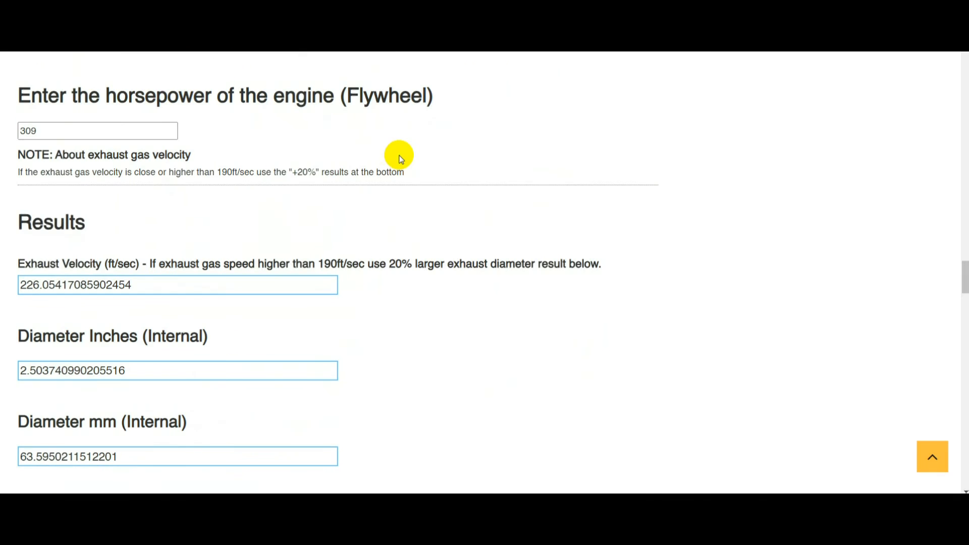
mouse_move(307, 171)
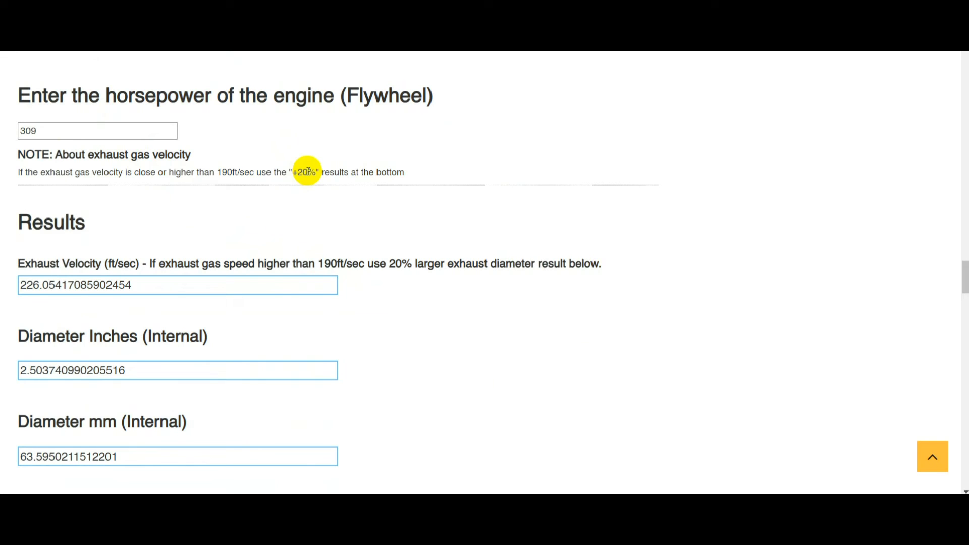
Step: Scroll to the alternative calculator's 309 hp results: about 226 ft/sec and 2.50-inch diameter
scroll("down", 3)
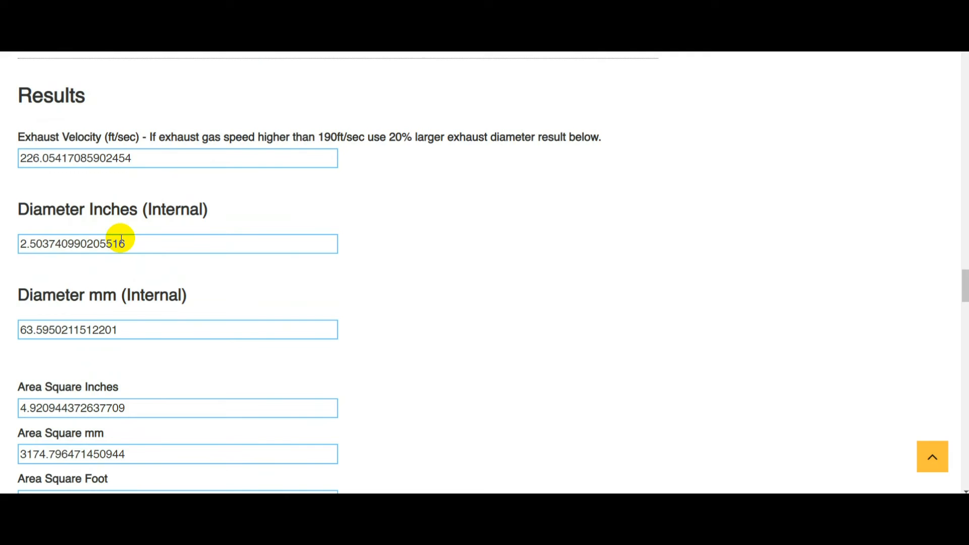
mouse_move(80, 205)
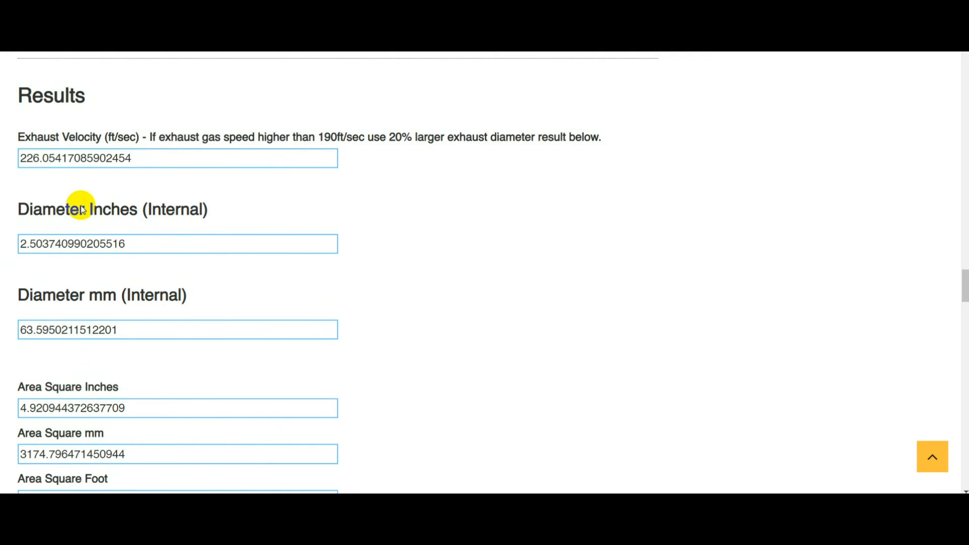
mouse_move(338, 136)
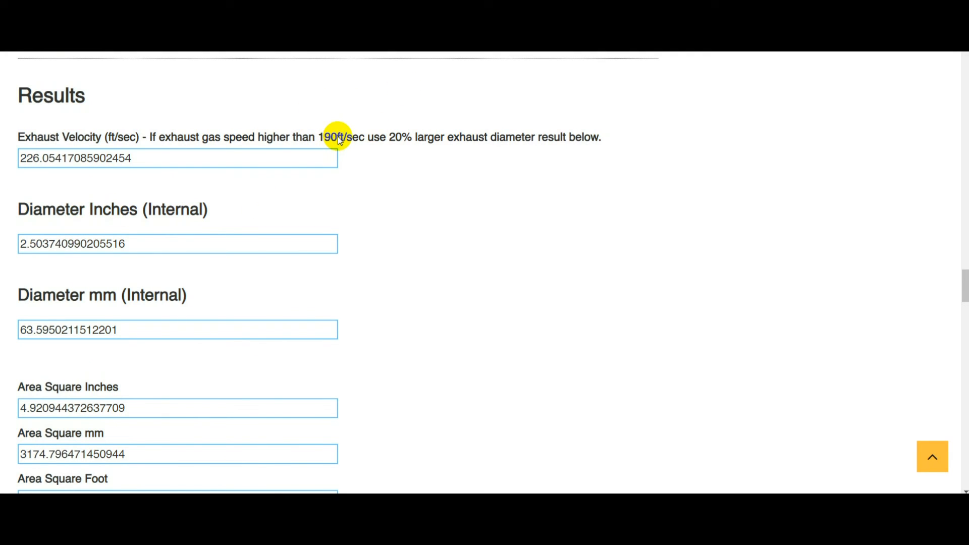
mouse_move(331, 152)
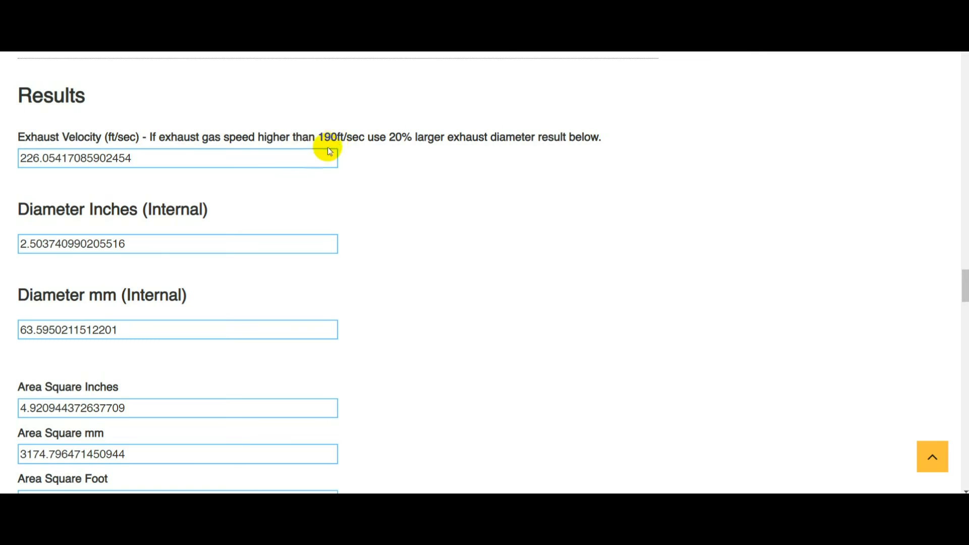
Step: Scroll to the alternative calculator's +20% diameter results section and back up
scroll("down", 3)
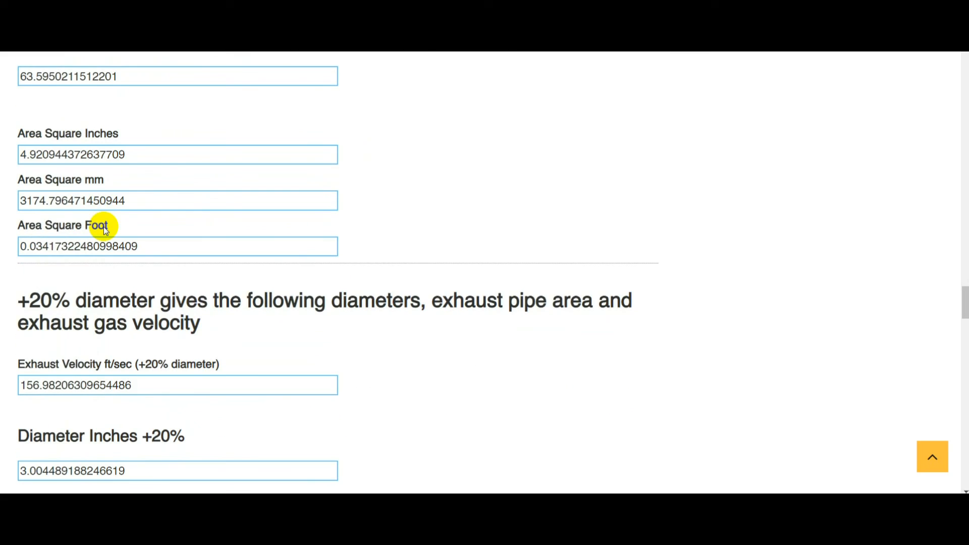
scroll("down", 3)
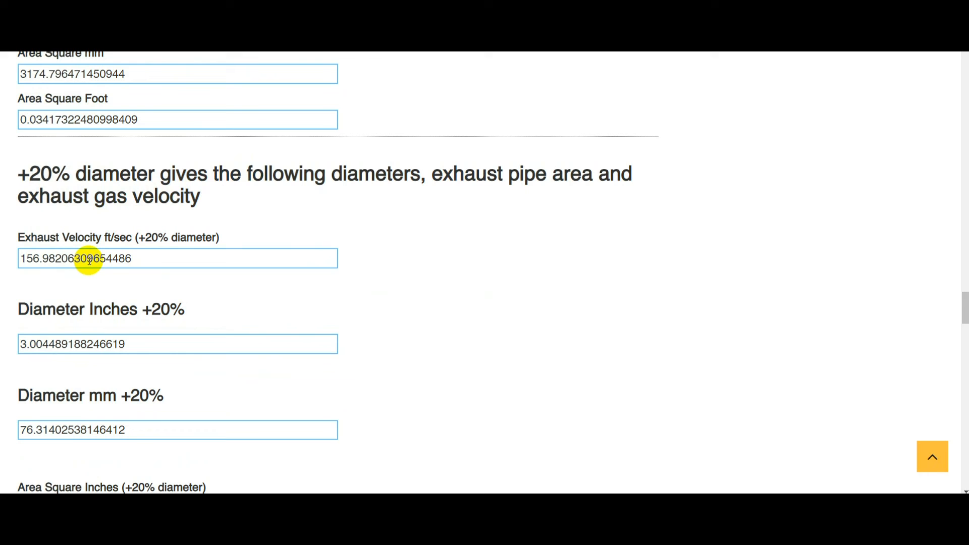
left_click(28, 345)
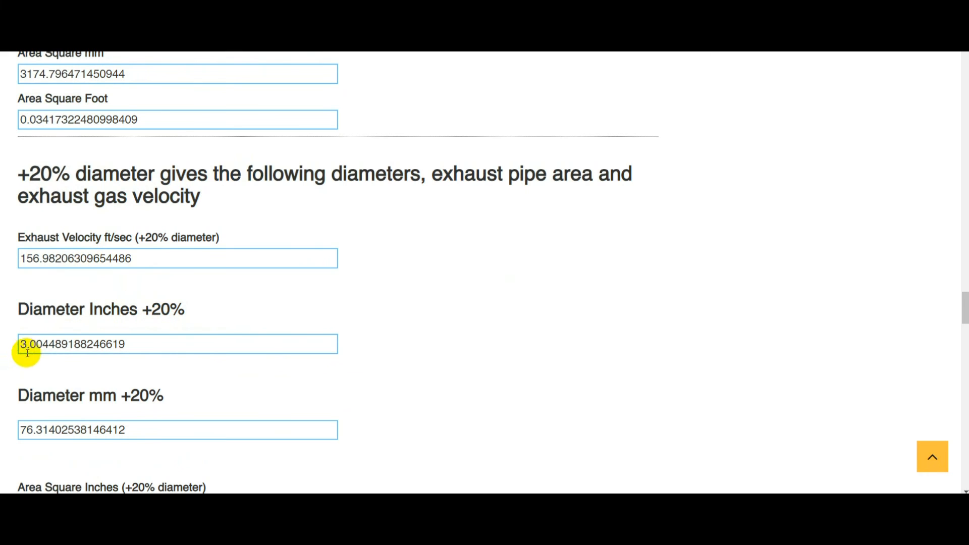
mouse_move(376, 227)
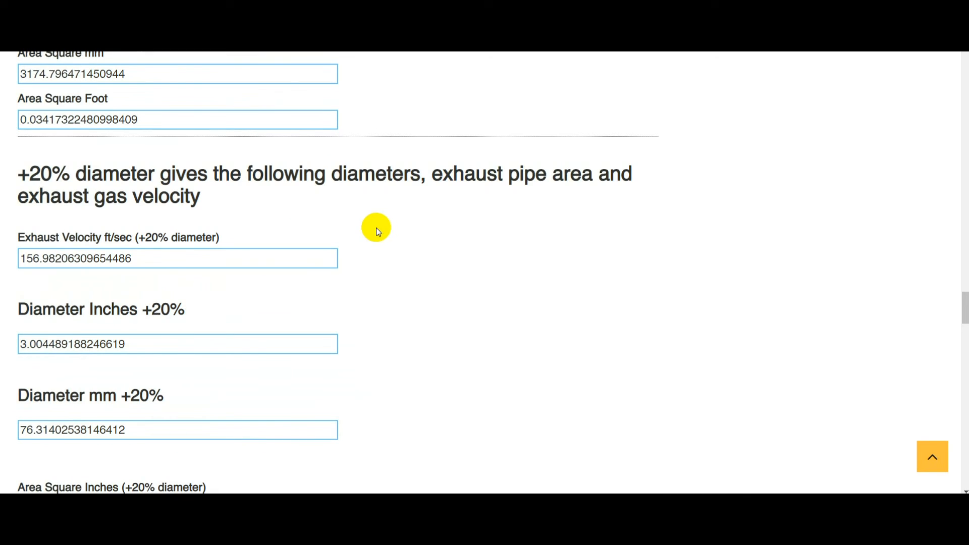
mouse_move(371, 230)
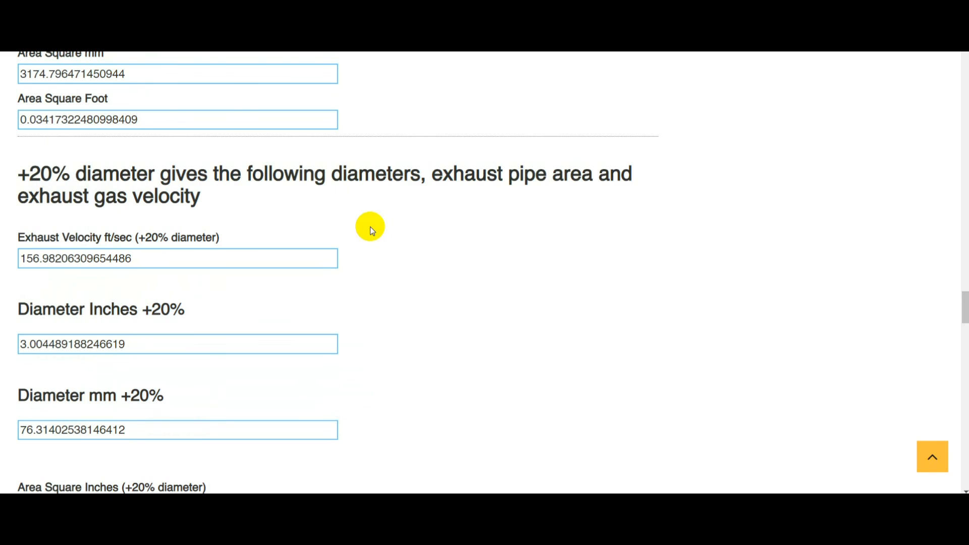
mouse_move(361, 271)
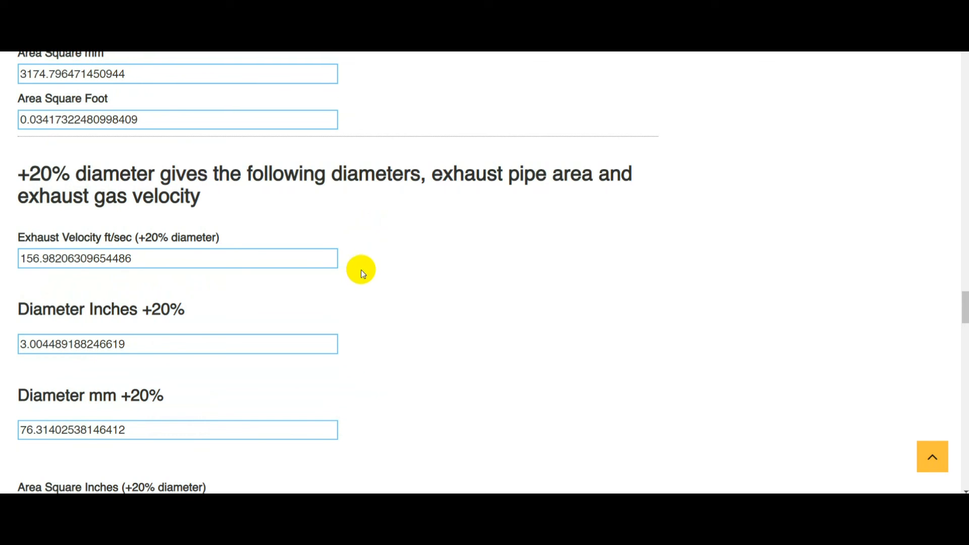
scroll("down", 3)
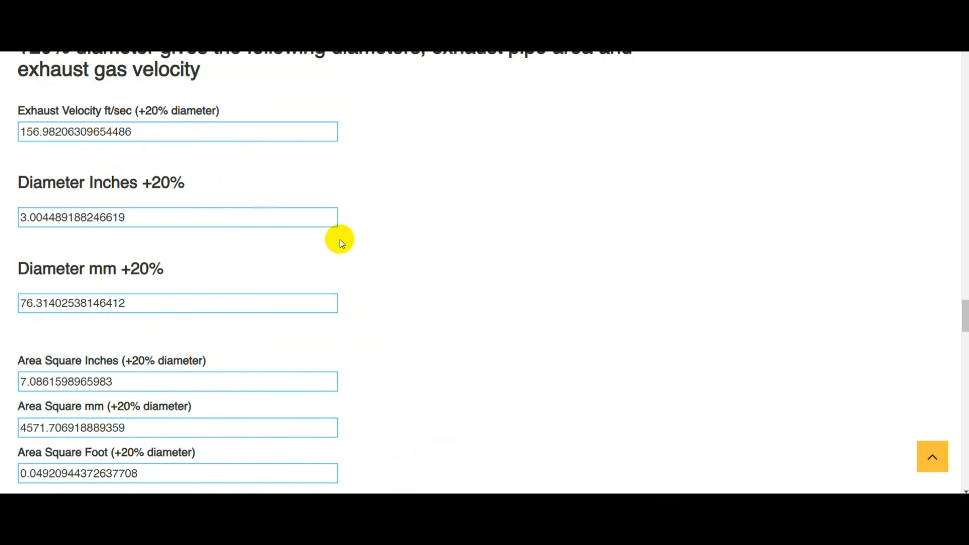
scroll("up", 3)
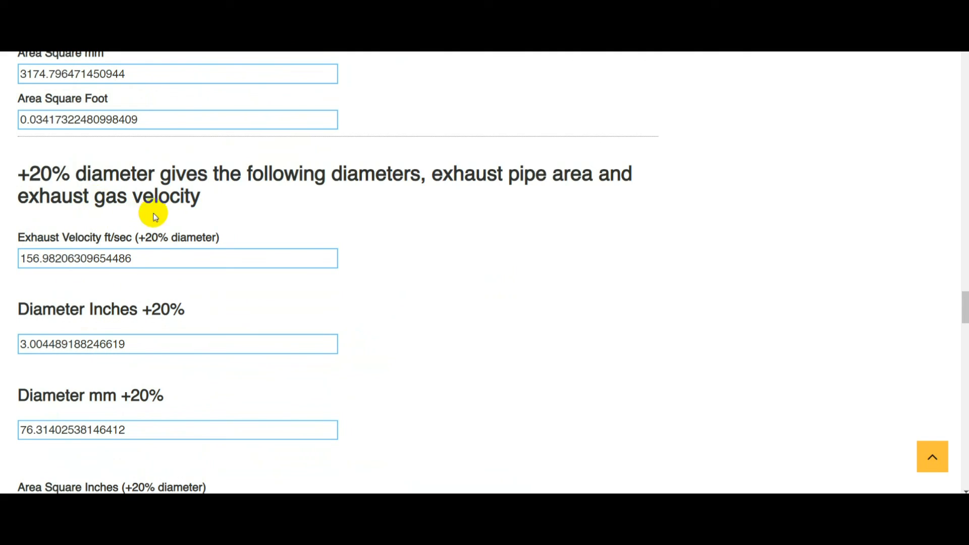
scroll("up", 3)
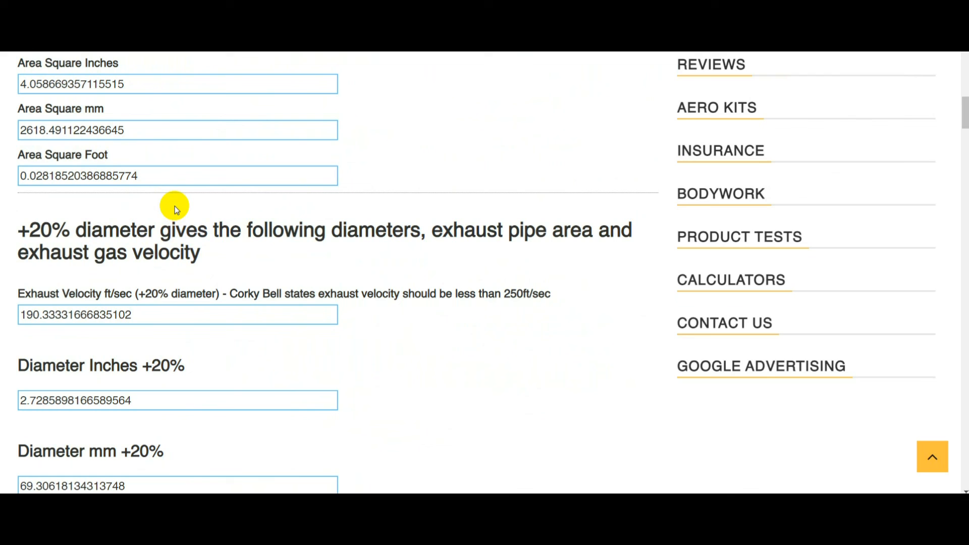
Step: Scroll up to the original calculator's 309 hp results: about 274 ft/sec and 2.27-inch diameter
scroll("up", 3)
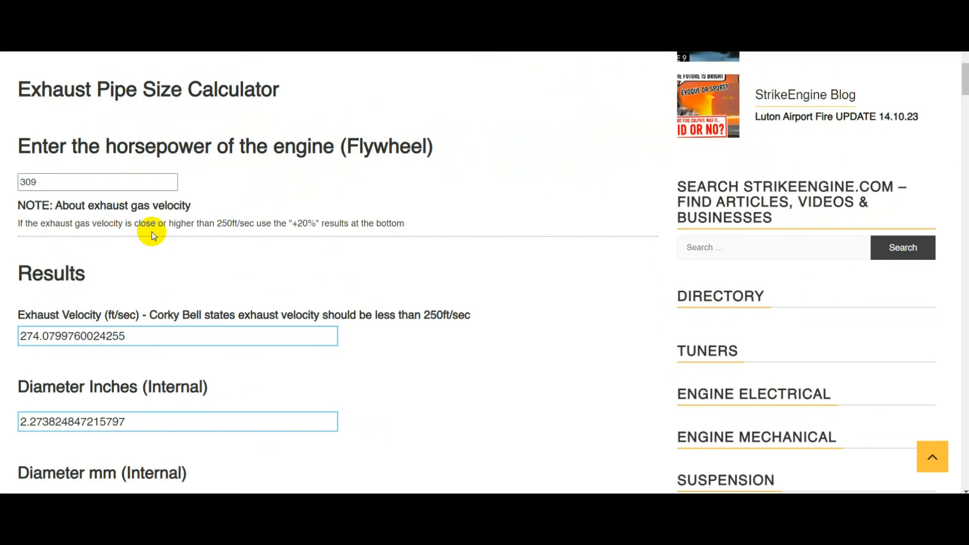